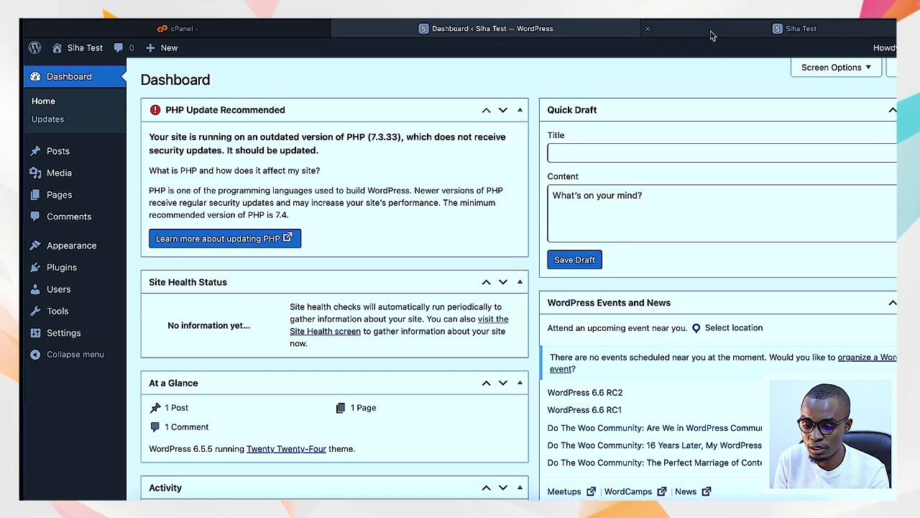
# Scroll through the Siha Test Twenty Twenty-Four homepage down to the footer and back up
pyautogui.click(799, 28)
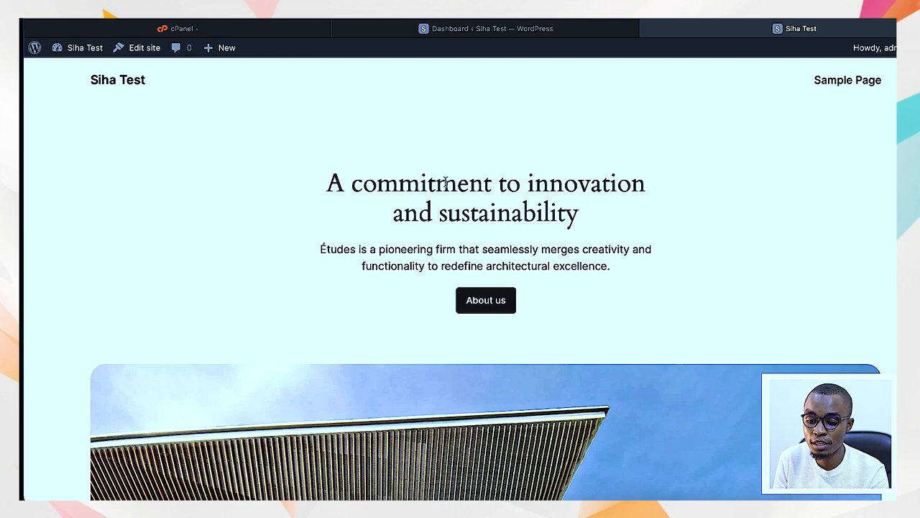
pyautogui.moveTo(486, 29)
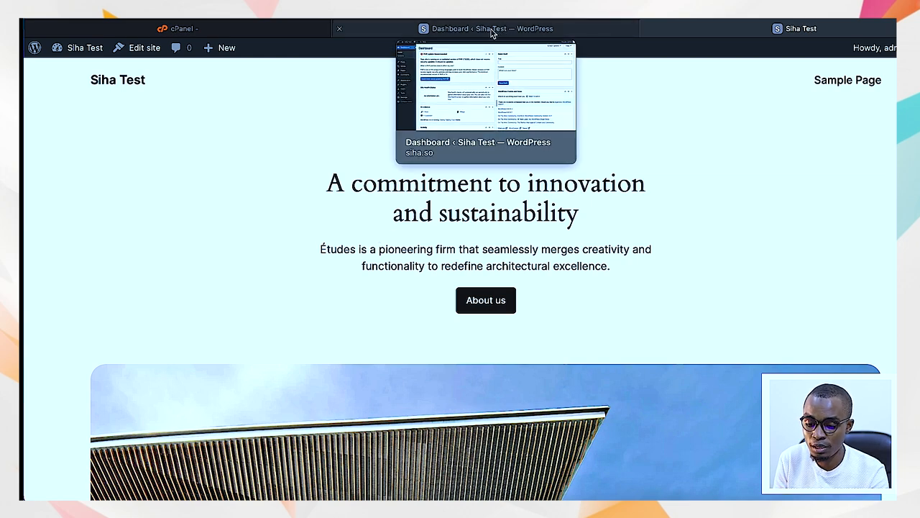
pyautogui.scroll(-3)
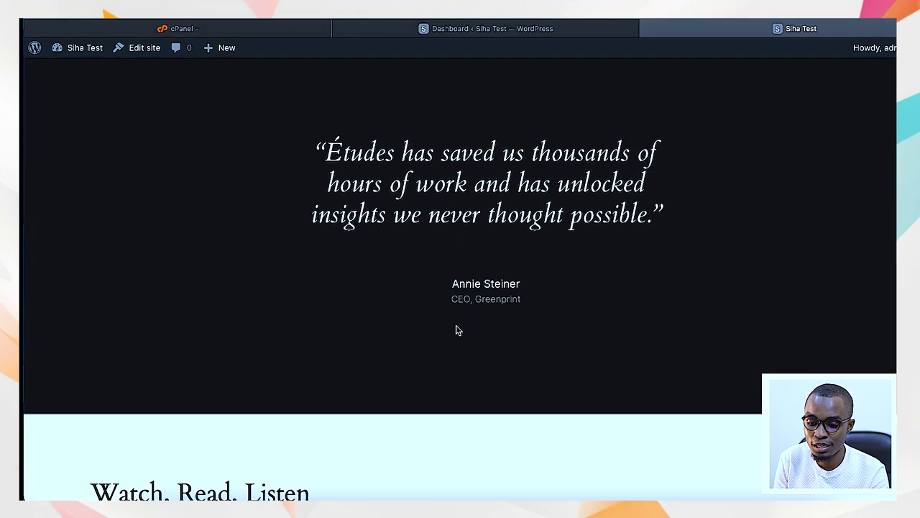
pyautogui.scroll(-3)
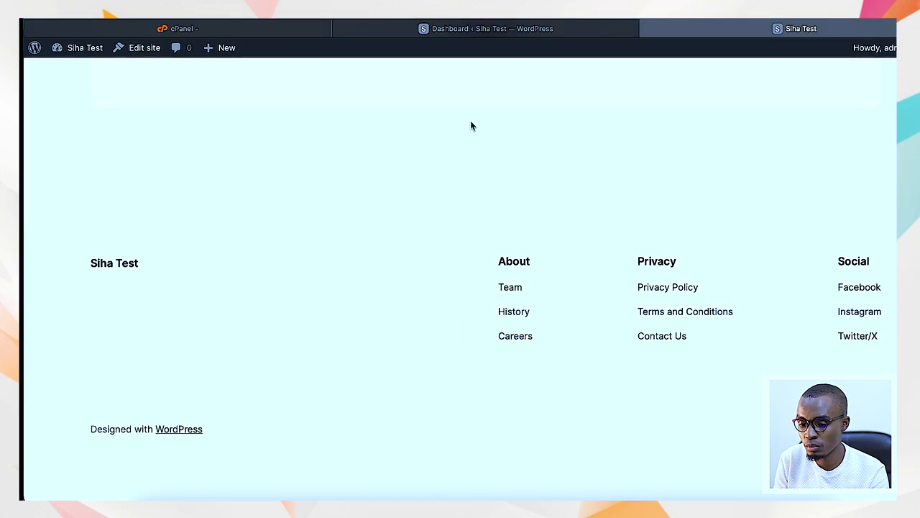
pyautogui.scroll(3)
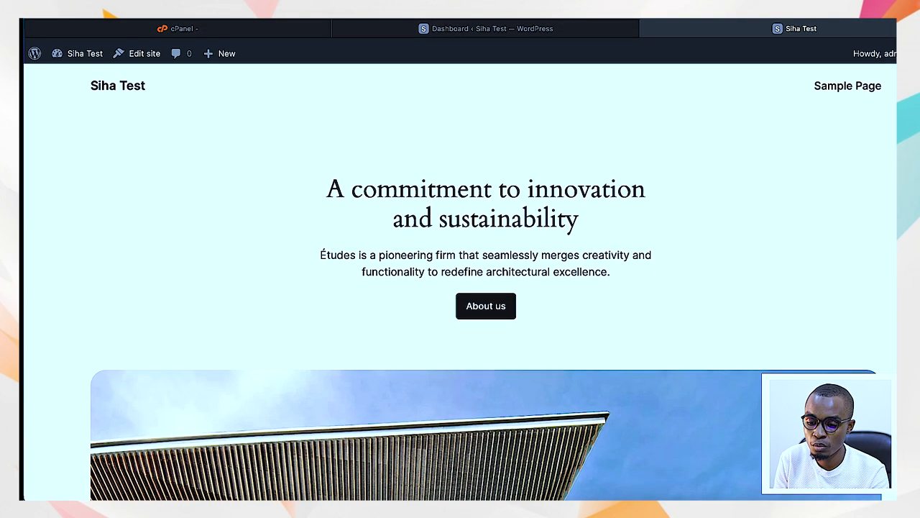
# Read the dashboard widgets: PHP update warning, one post, one page, one comment
pyautogui.click(491, 29)
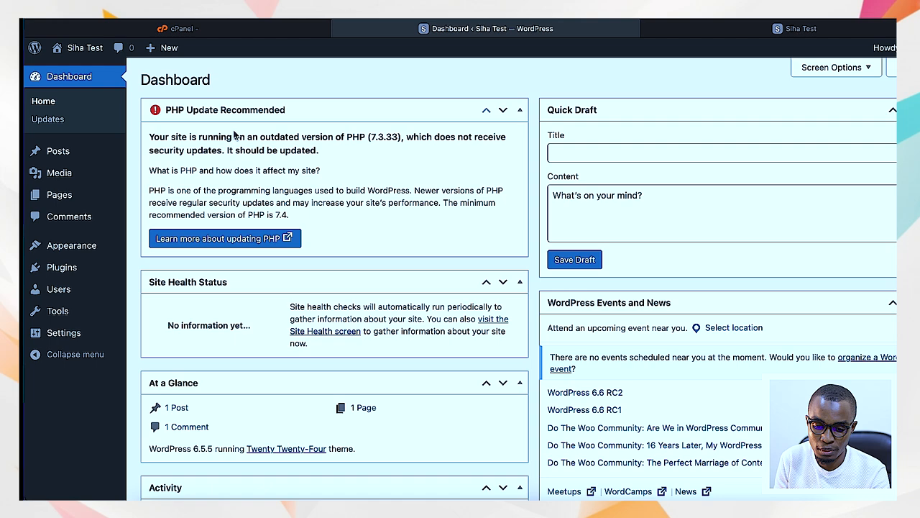
pyautogui.moveTo(389, 107)
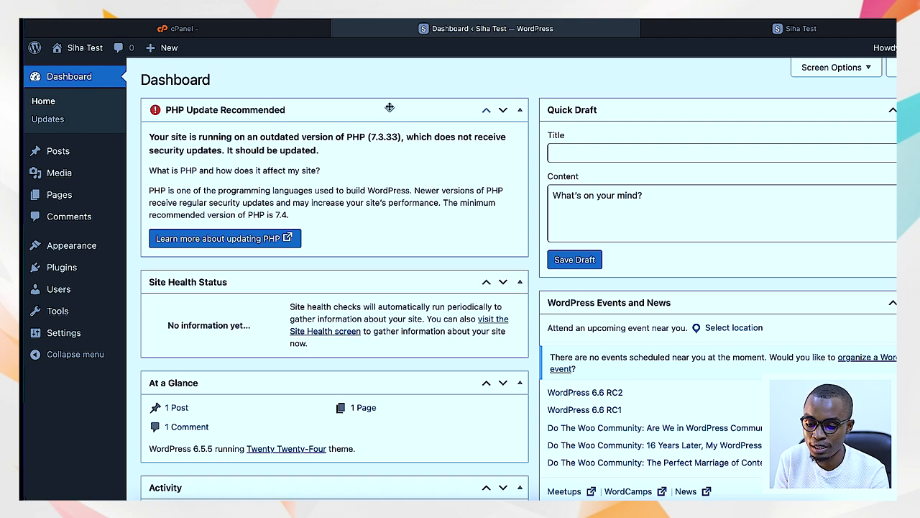
pyautogui.scroll(-3)
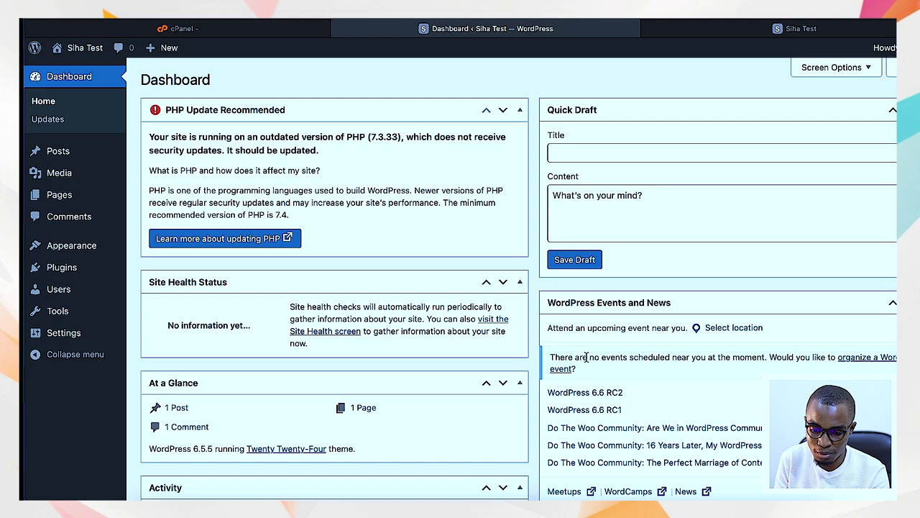
pyautogui.scroll(-3)
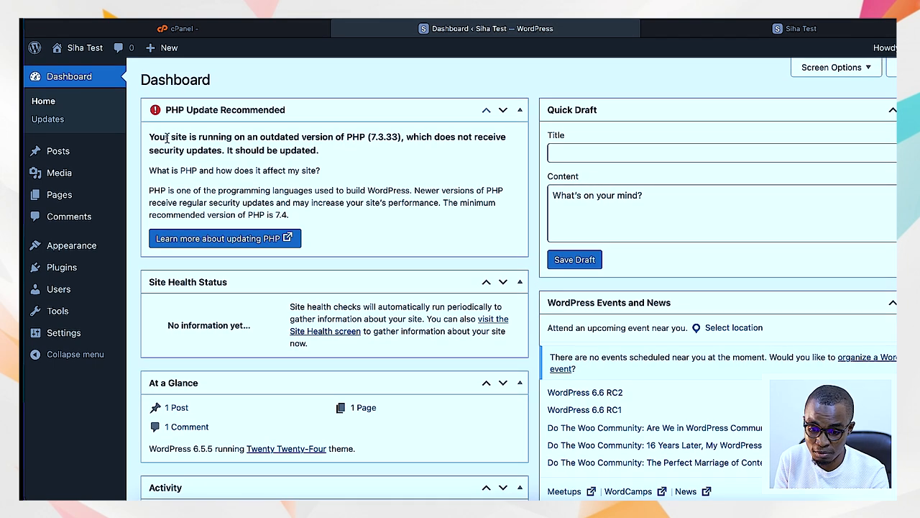
pyautogui.moveTo(262, 116)
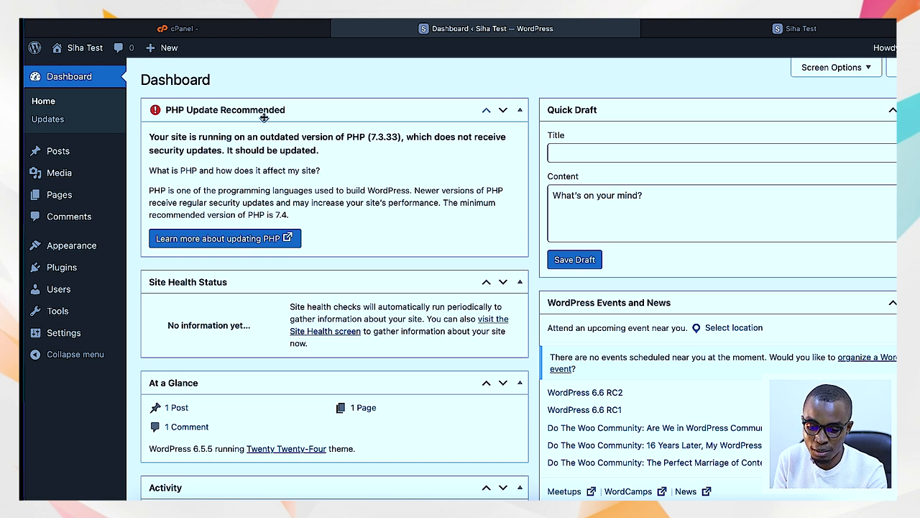
pyautogui.moveTo(270, 133)
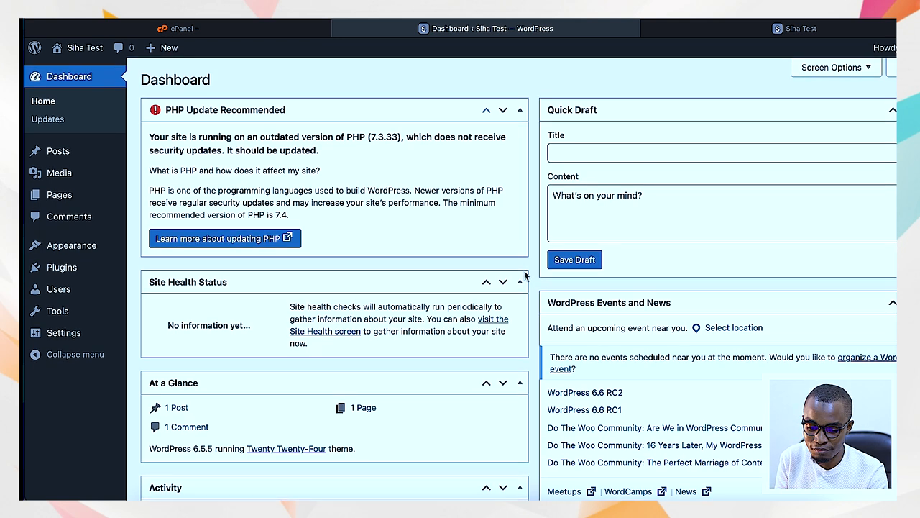
pyautogui.scroll(-3)
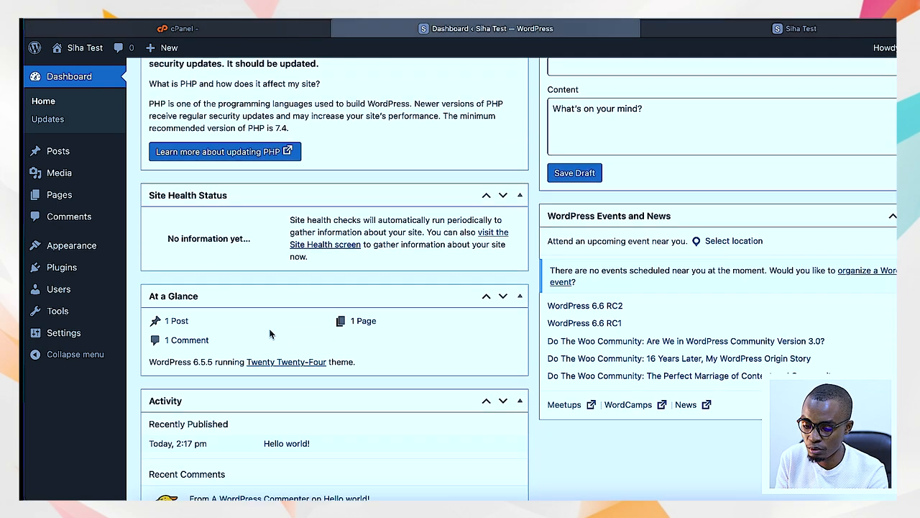
pyautogui.scroll(-3)
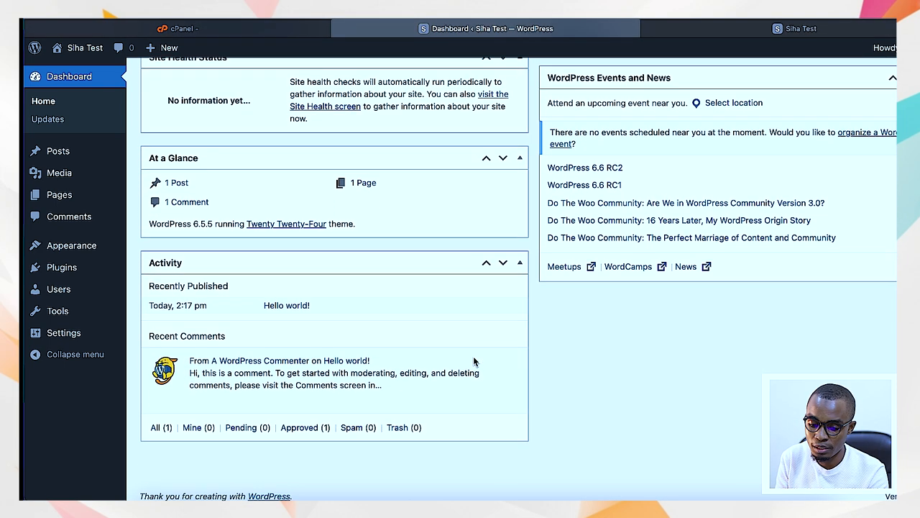
pyautogui.scroll(3)
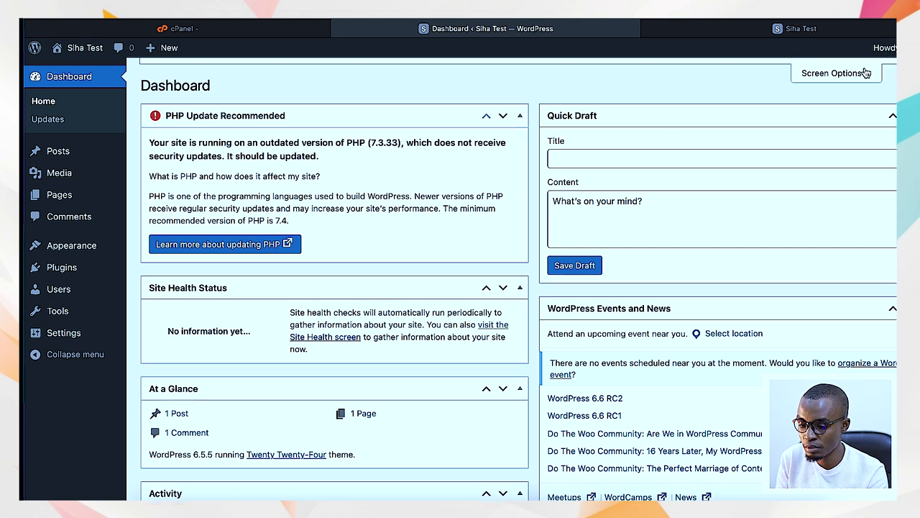
# Uncheck every dashboard widget in Screen Options and close the panel
pyautogui.click(832, 72)
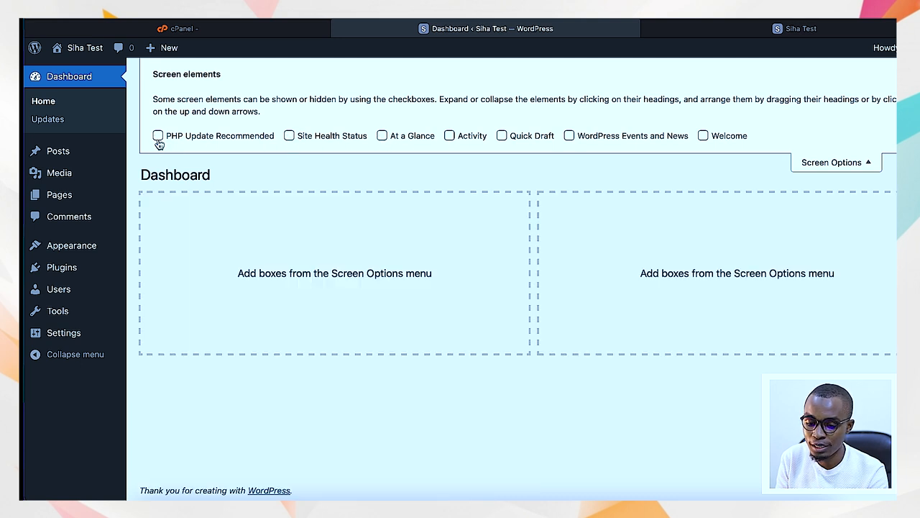
pyautogui.click(834, 161)
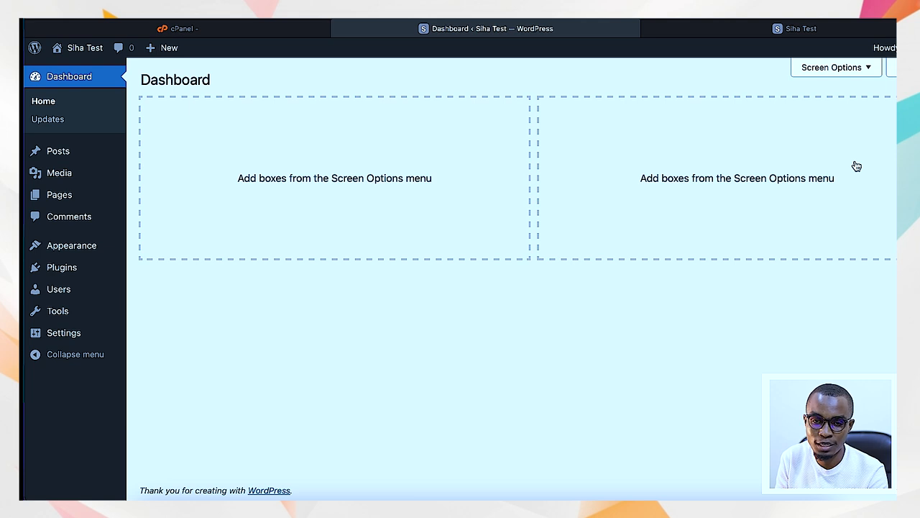
pyautogui.moveTo(526, 175)
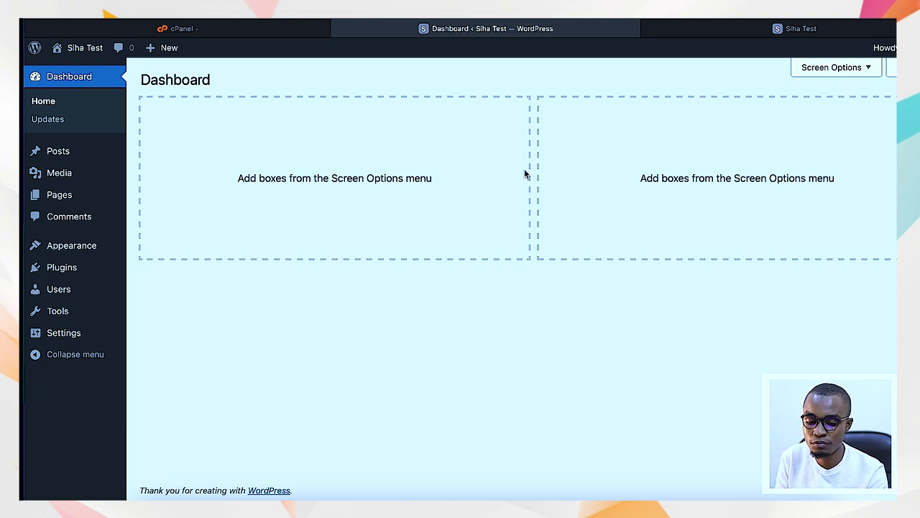
pyautogui.moveTo(47, 128)
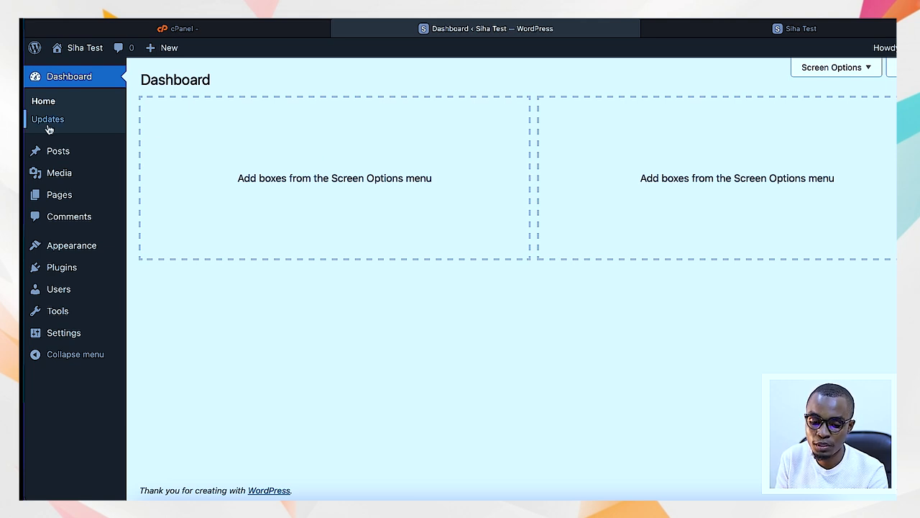
pyautogui.moveTo(58, 150)
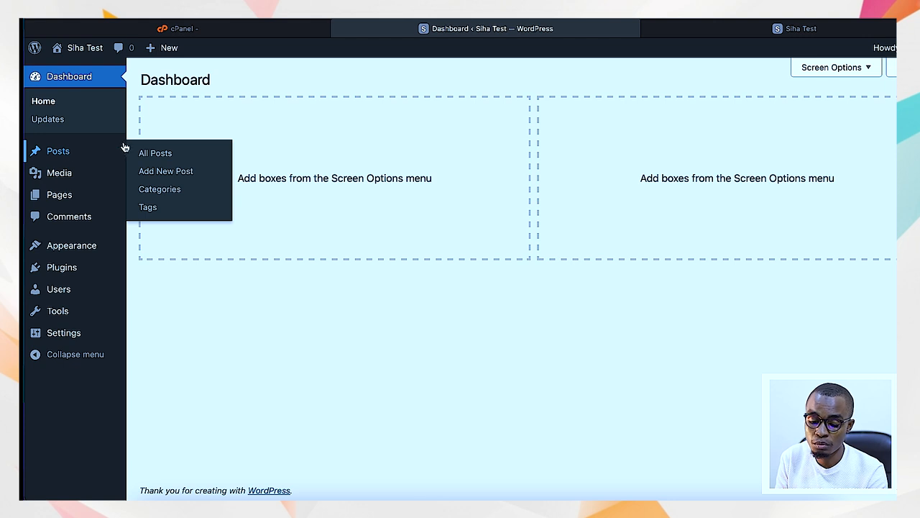
pyautogui.moveTo(46, 109)
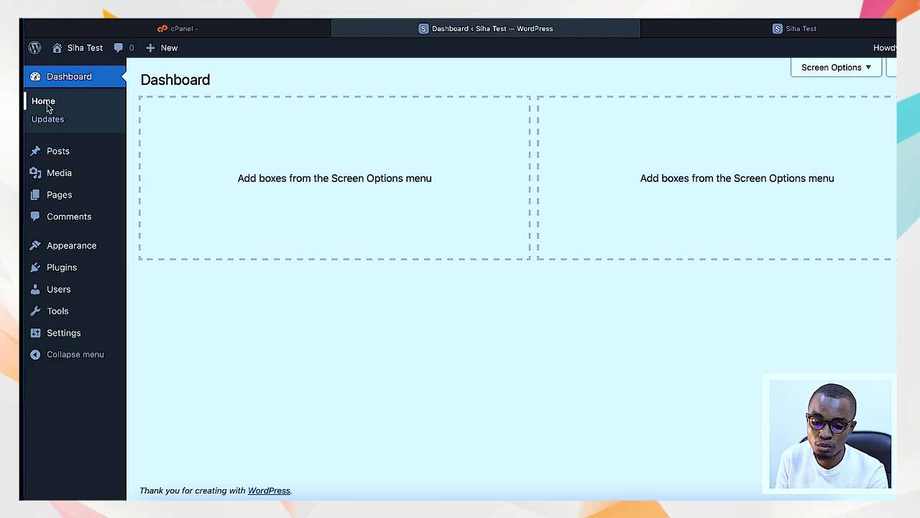
pyautogui.moveTo(85, 99)
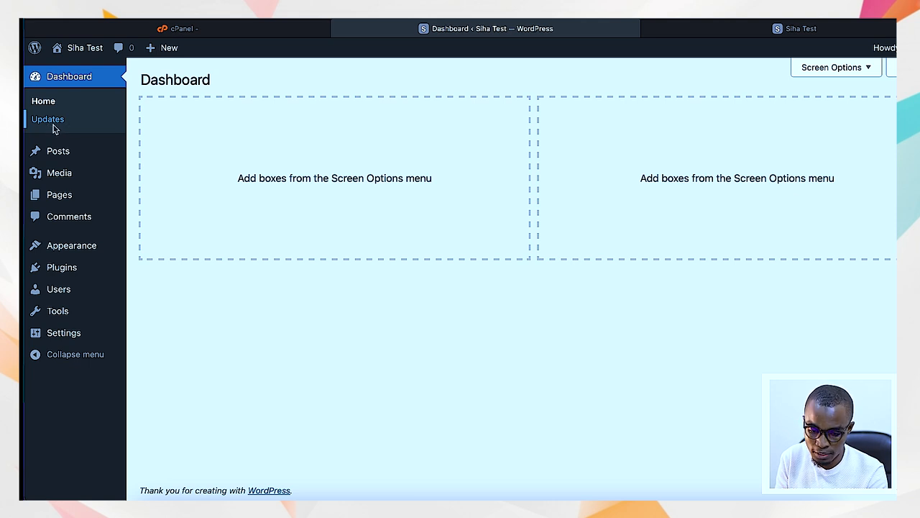
pyautogui.moveTo(62, 136)
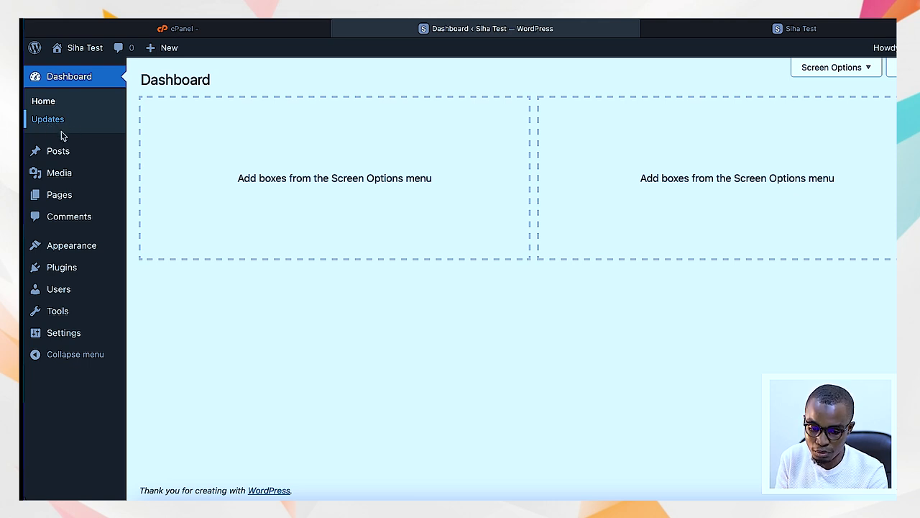
pyautogui.click(47, 119)
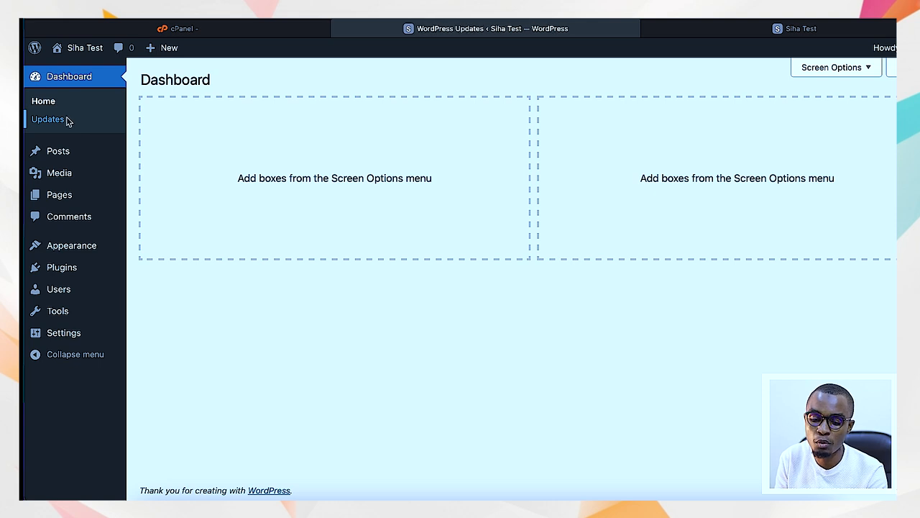
pyautogui.click(48, 119)
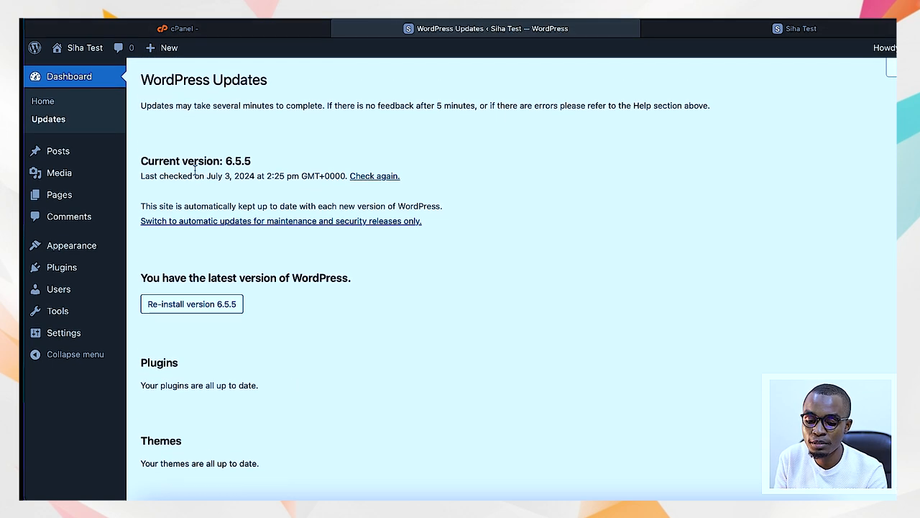
pyautogui.moveTo(219, 211)
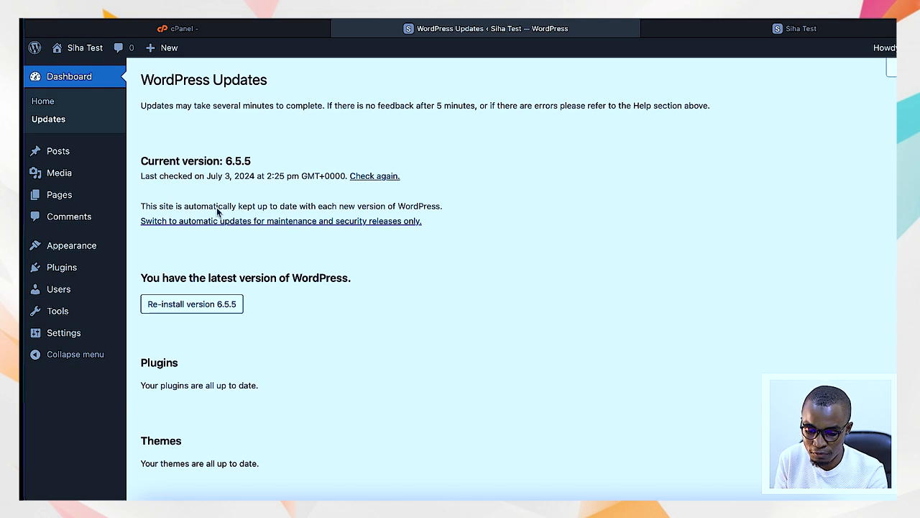
pyautogui.moveTo(251, 163)
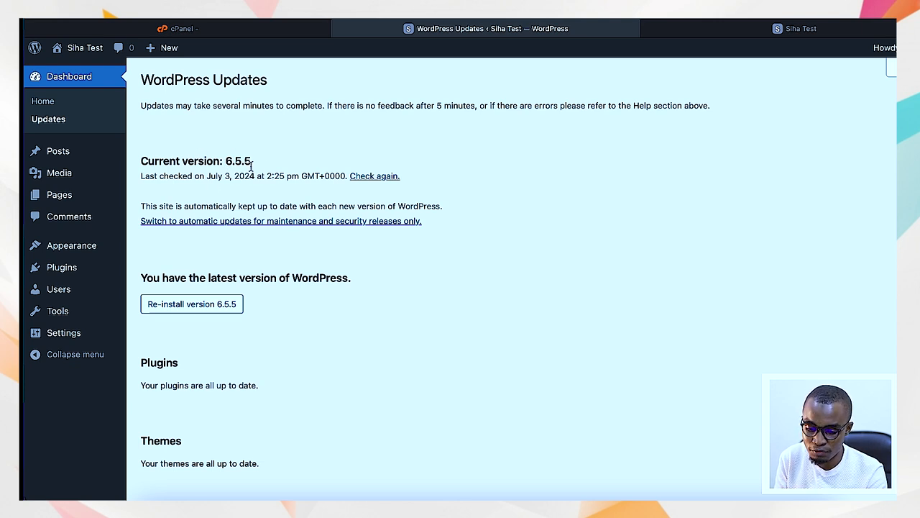
pyautogui.scroll(-3)
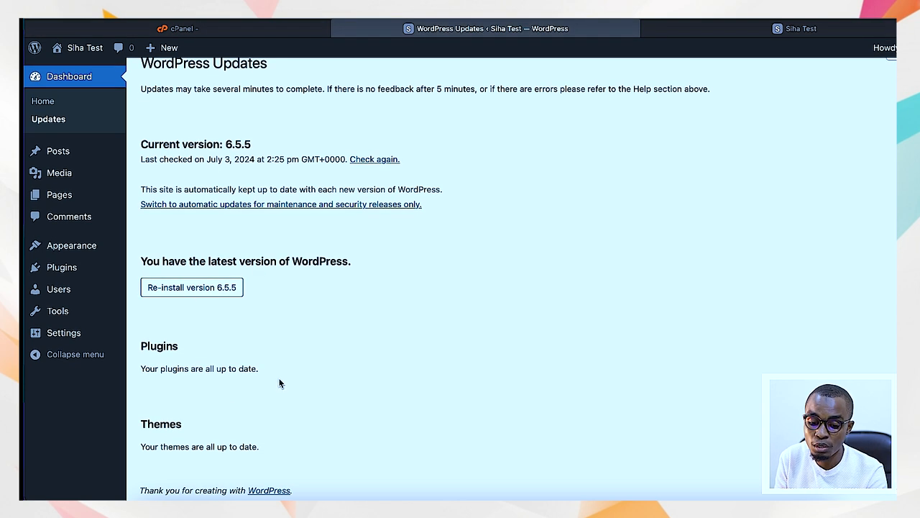
pyautogui.moveTo(147, 441)
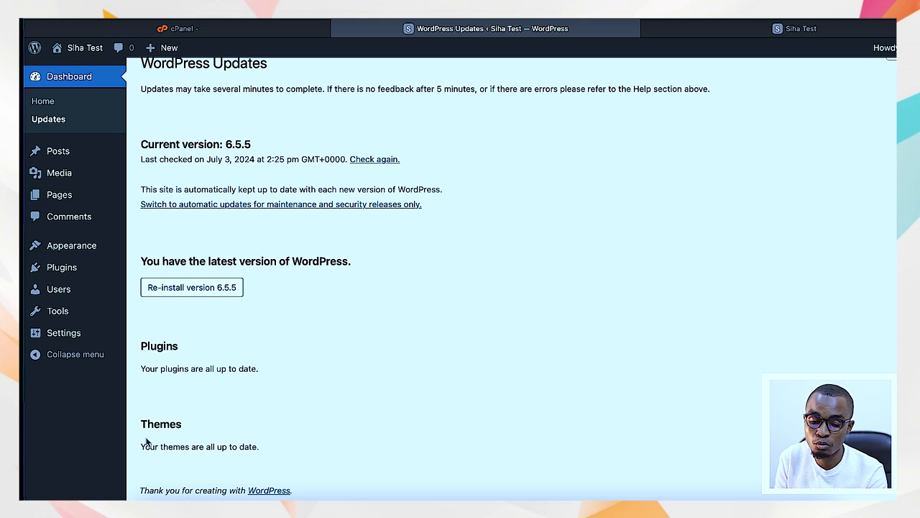
pyautogui.moveTo(215, 414)
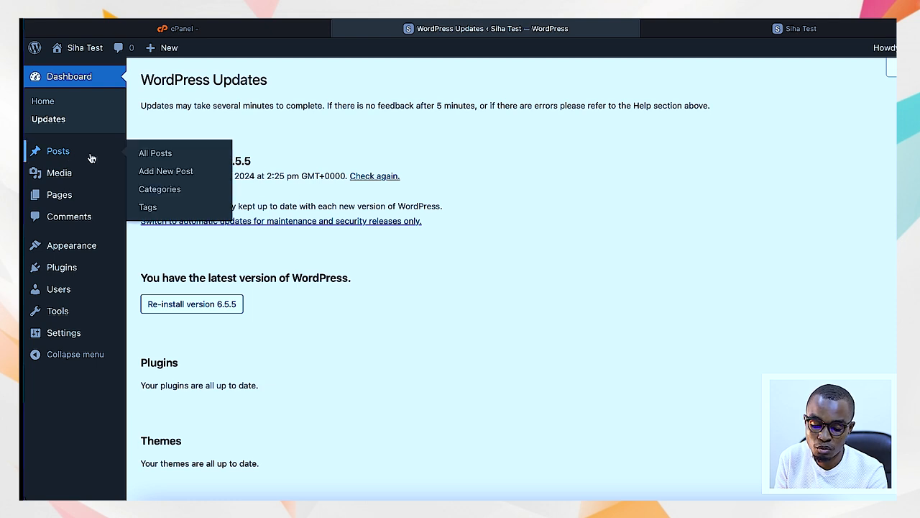
pyautogui.moveTo(57, 151)
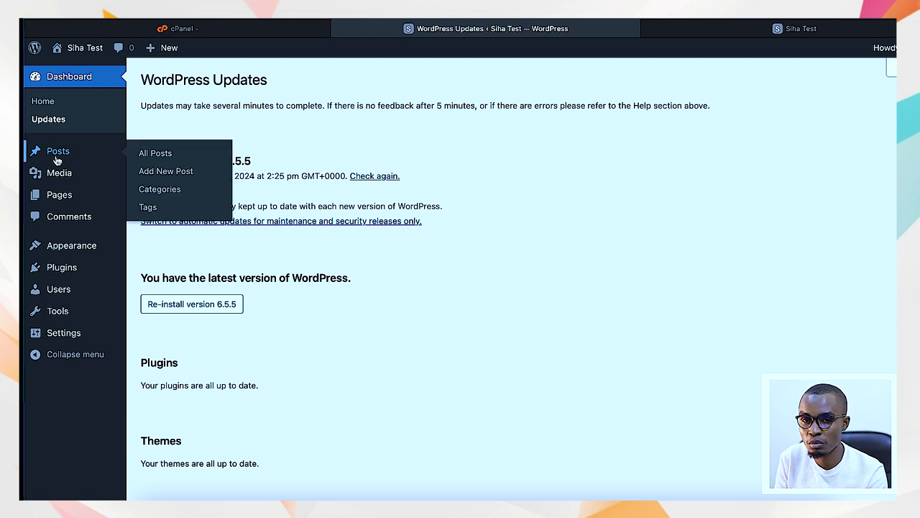
pyautogui.moveTo(402, 339)
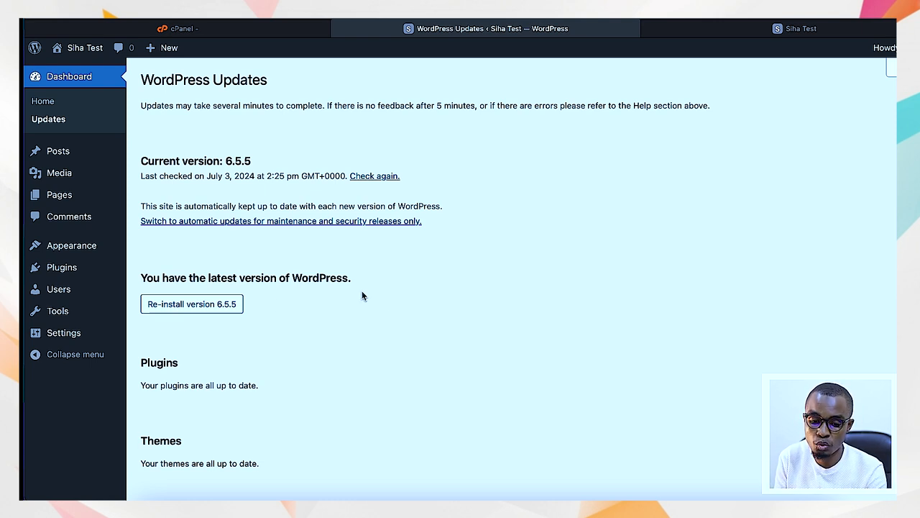
pyautogui.moveTo(70, 130)
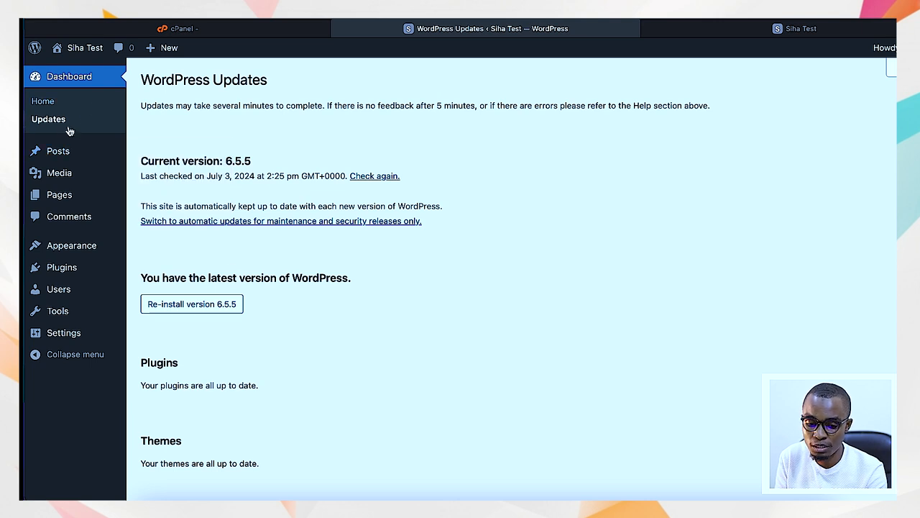
pyautogui.moveTo(144, 236)
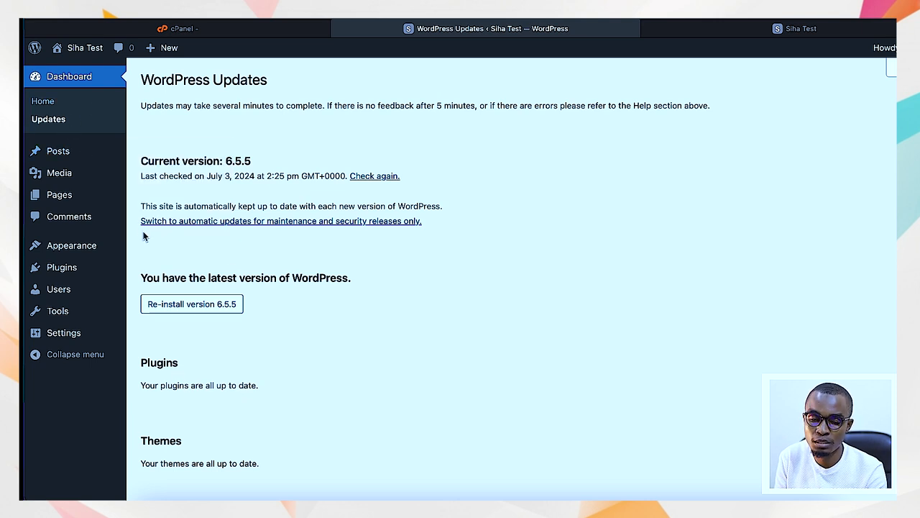
pyautogui.moveTo(59, 194)
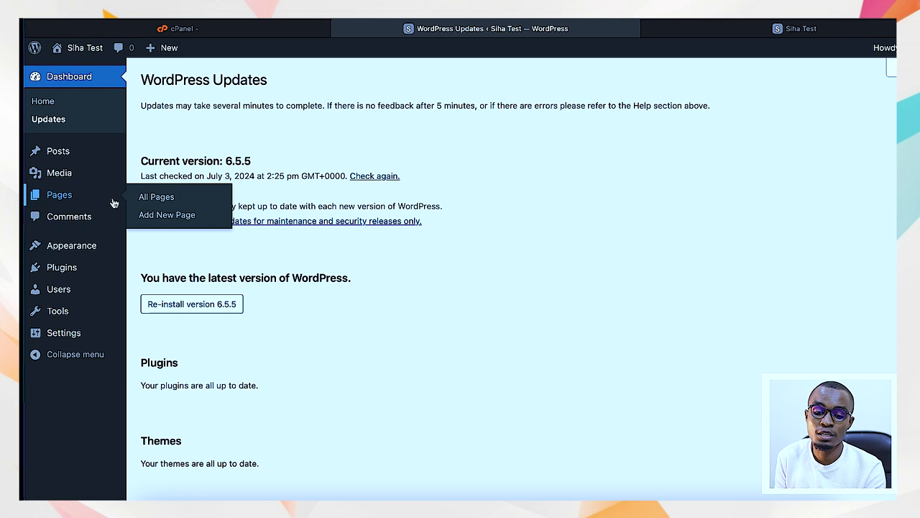
pyautogui.moveTo(79, 151)
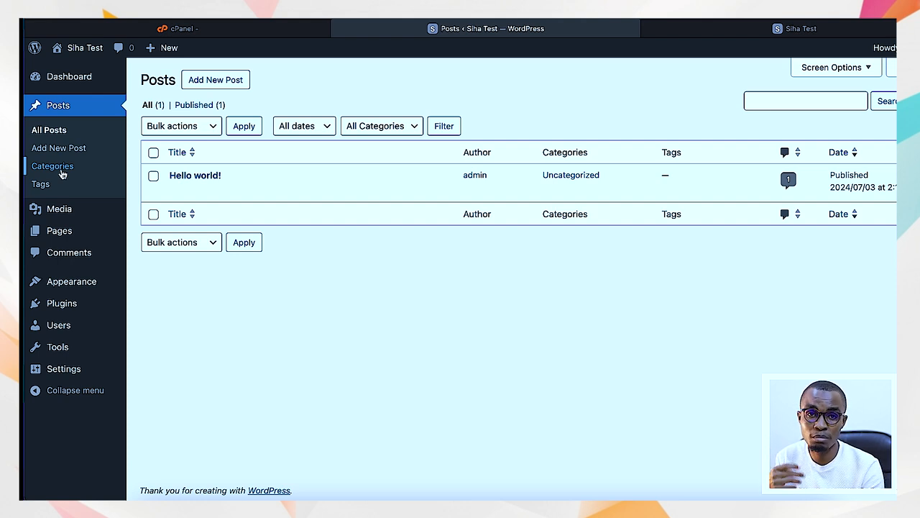
pyautogui.moveTo(69, 150)
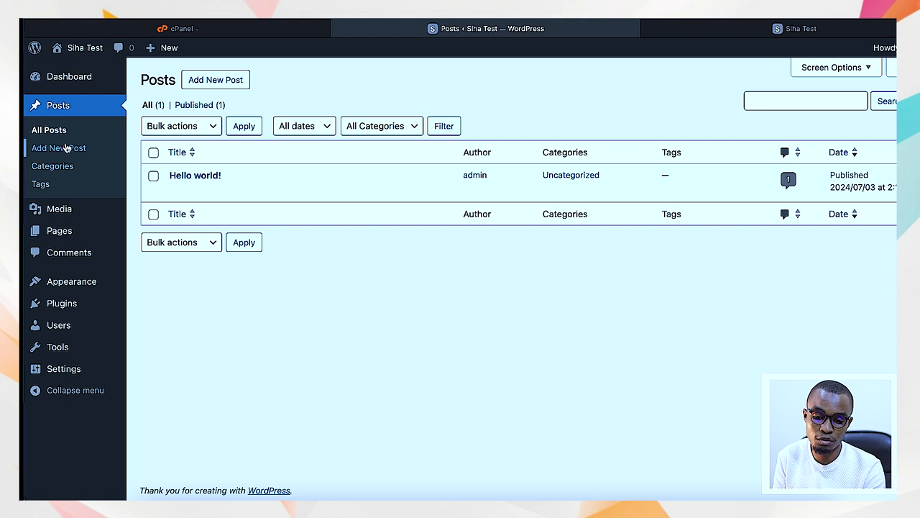
pyautogui.moveTo(55, 171)
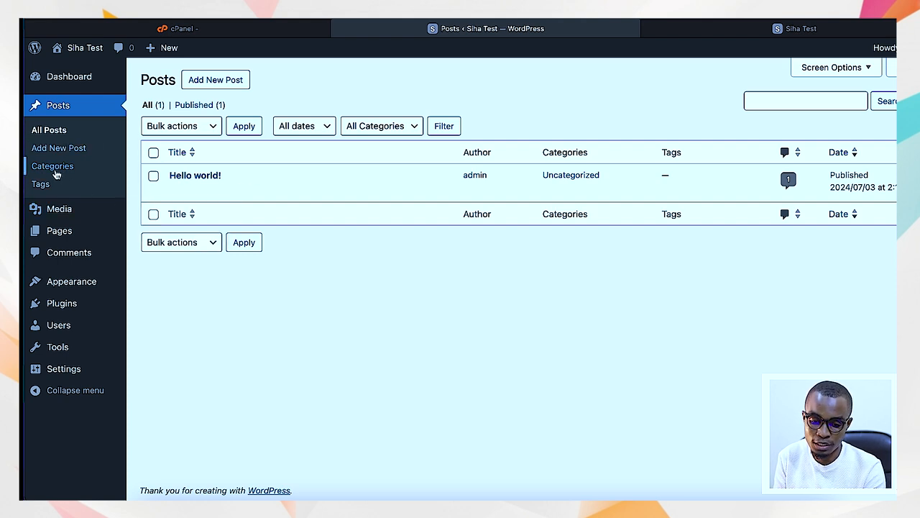
pyautogui.moveTo(180, 177)
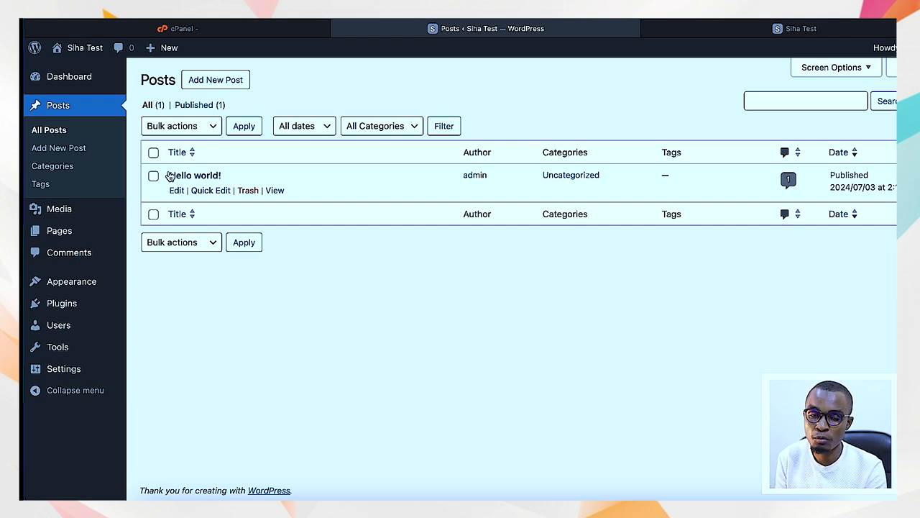
pyautogui.moveTo(100, 162)
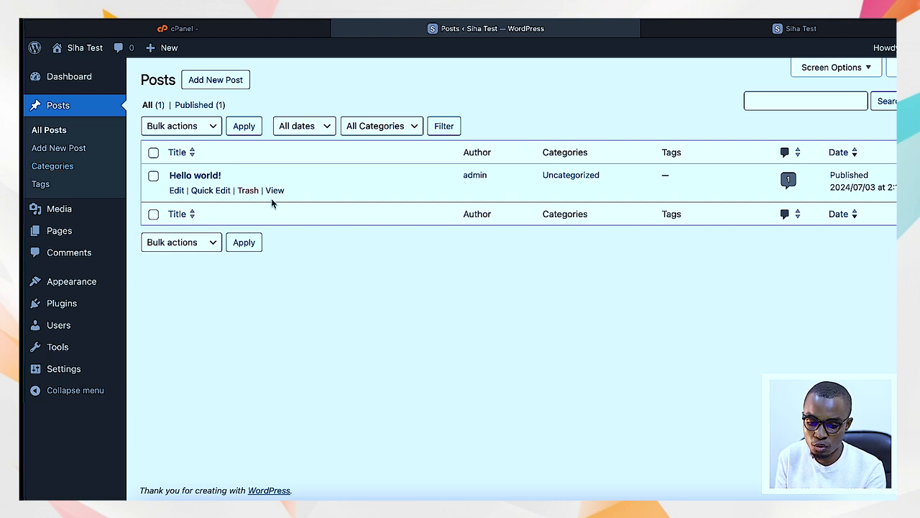
pyautogui.moveTo(180, 206)
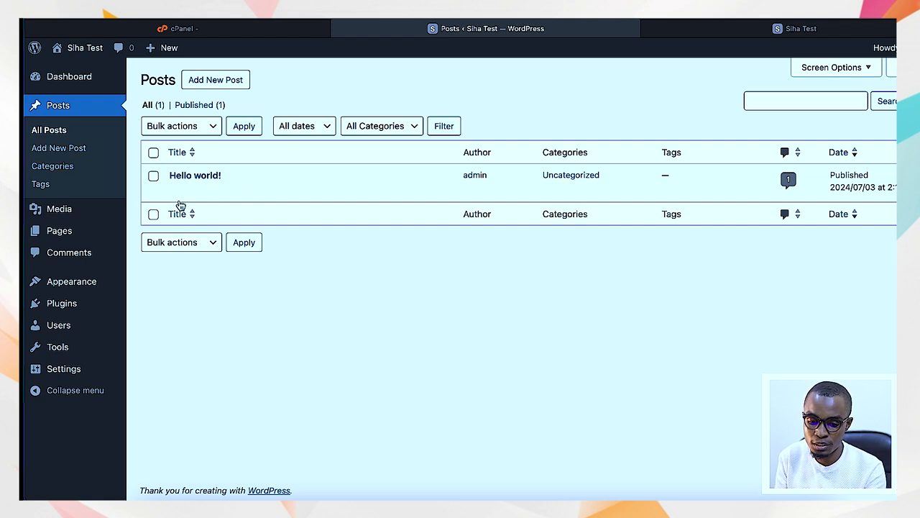
# Trash the Hello world! post with the Move to Trash bulk action
pyautogui.click(180, 126)
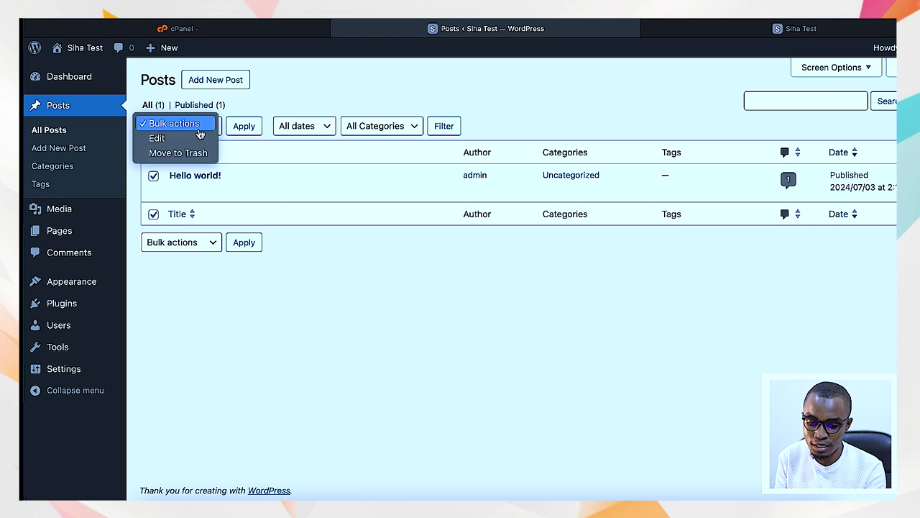
pyautogui.click(177, 153)
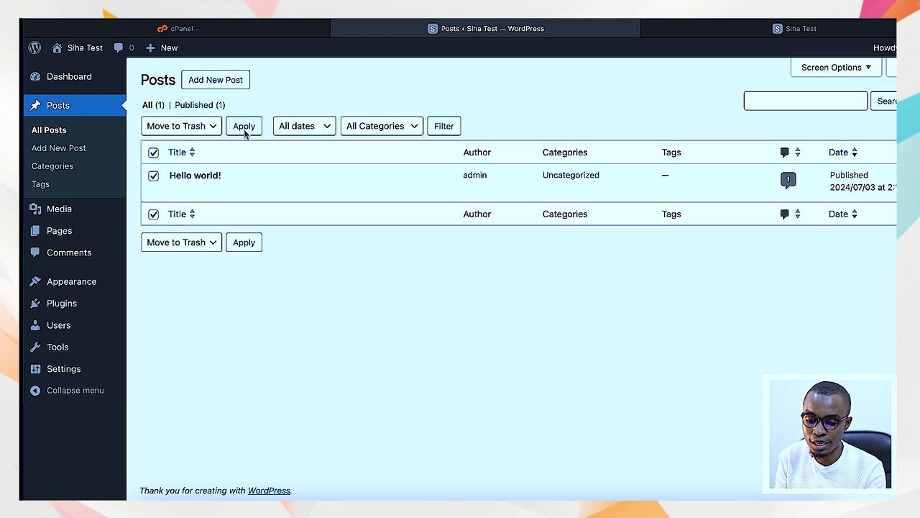
pyautogui.click(243, 126)
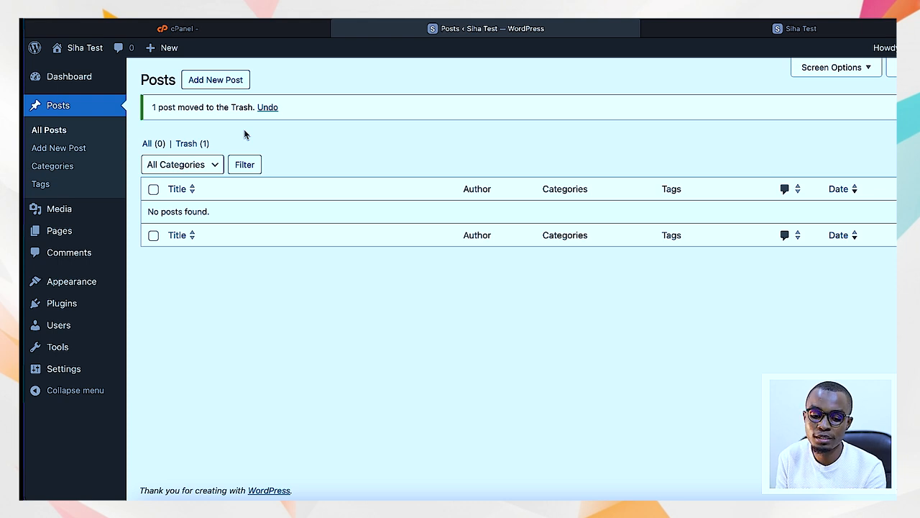
# View Categories, listing only Uncategorized, then move on to the Tags page
pyautogui.click(52, 166)
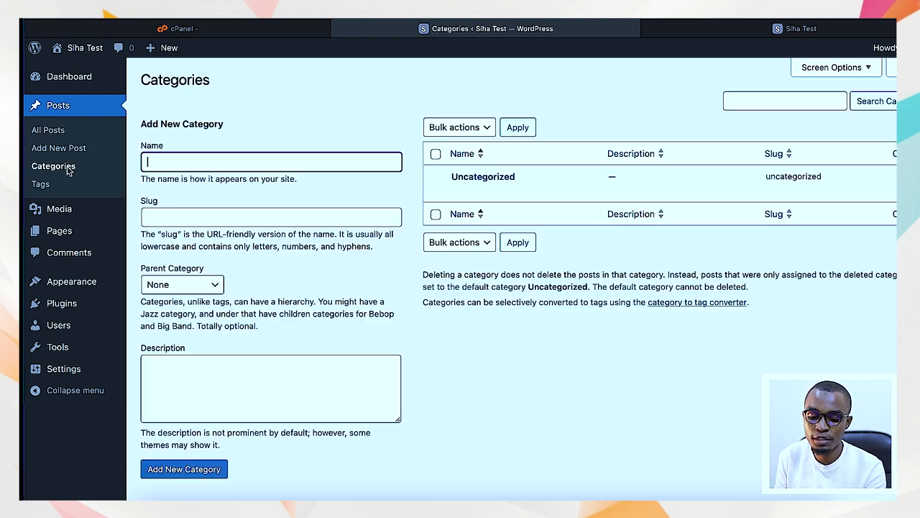
pyautogui.moveTo(483, 186)
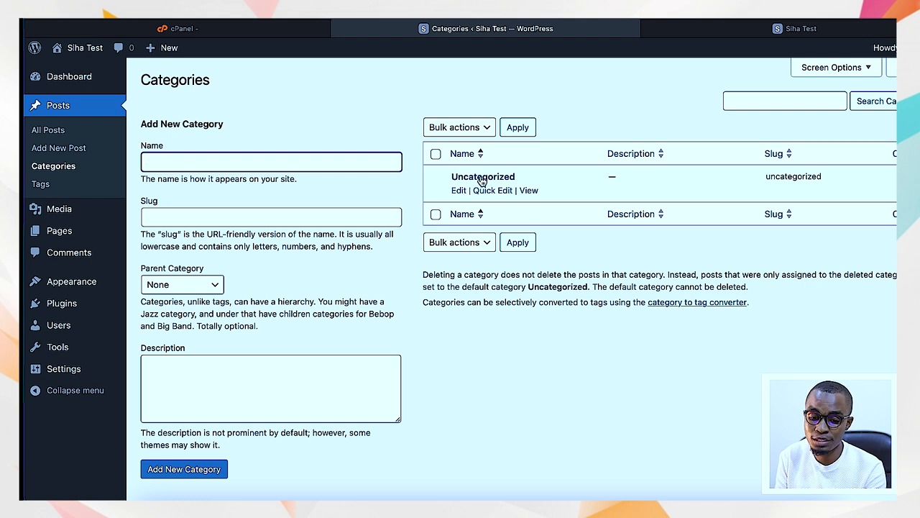
pyautogui.moveTo(74, 182)
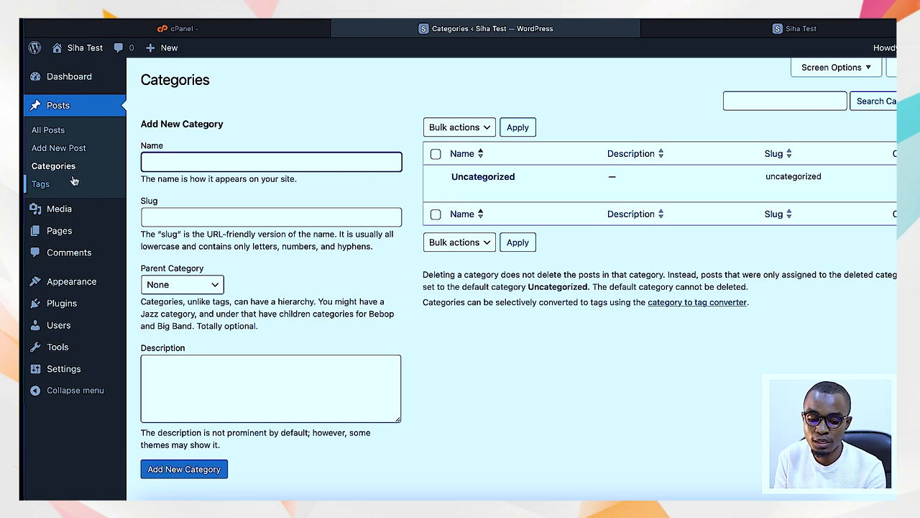
pyautogui.click(40, 183)
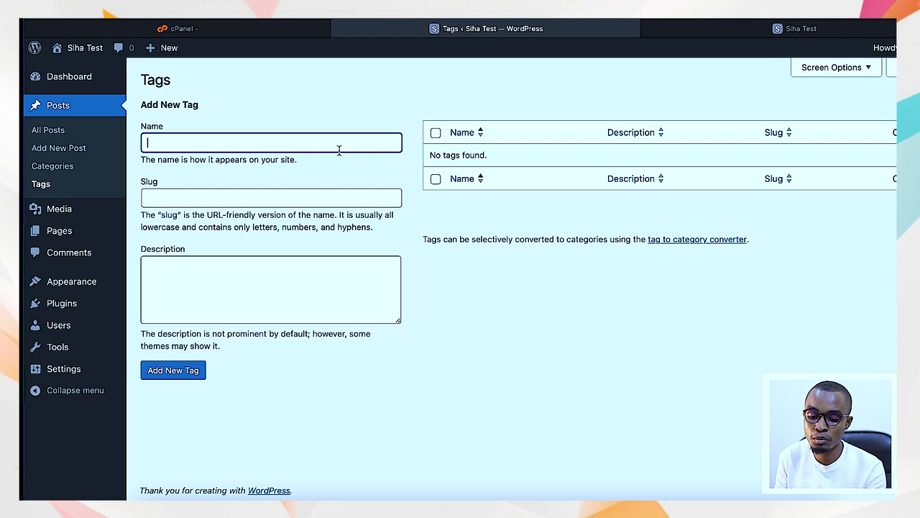
pyautogui.moveTo(292, 156)
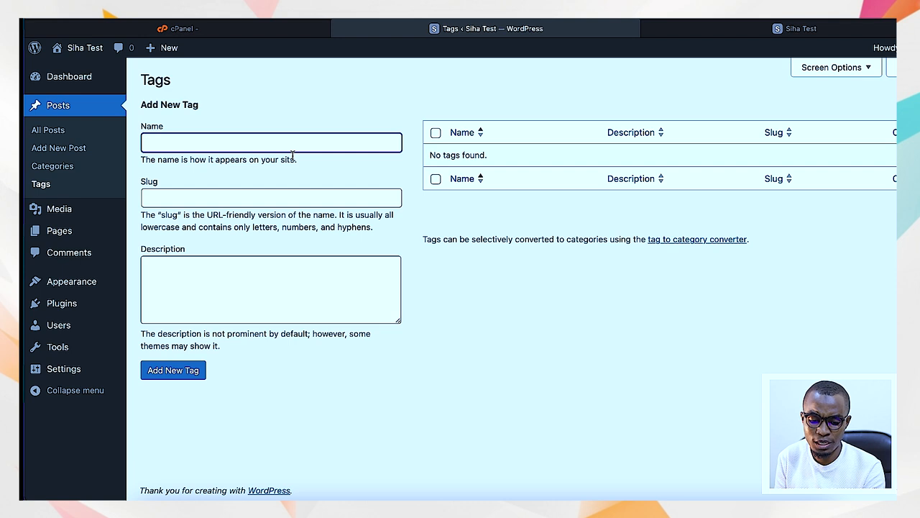
# Look over the empty Tags page without adding any tag
pyautogui.click(271, 143)
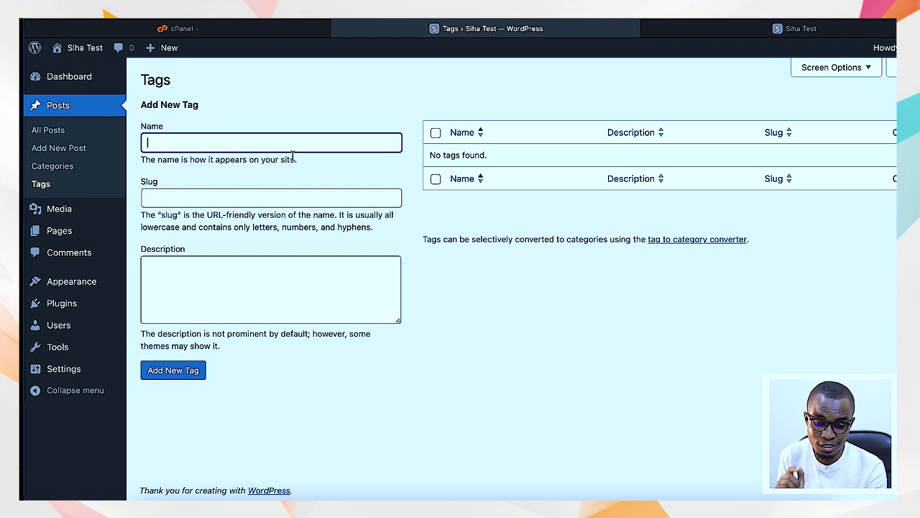
pyautogui.moveTo(465, 141)
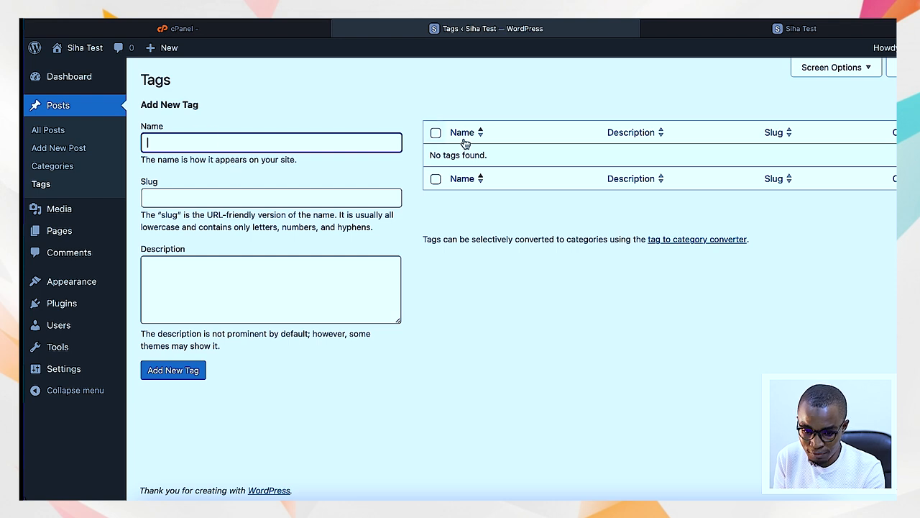
pyautogui.moveTo(188, 137)
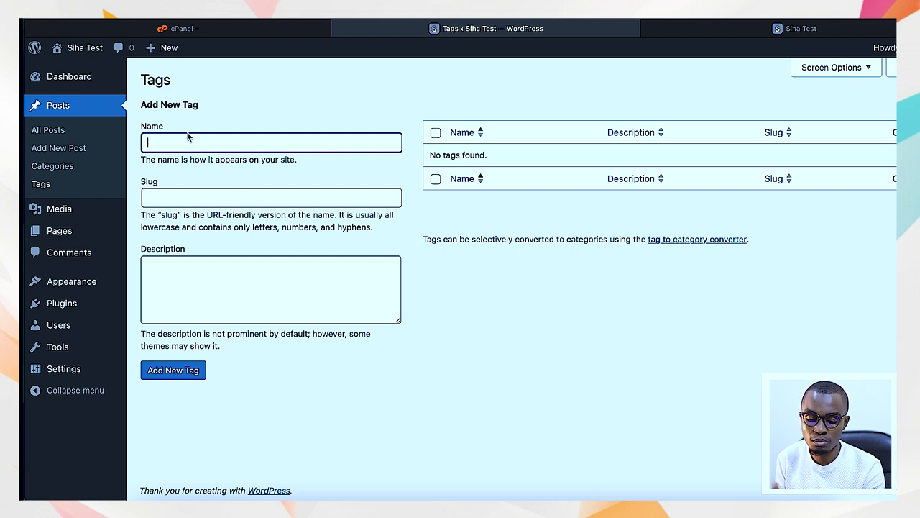
pyautogui.moveTo(59, 209)
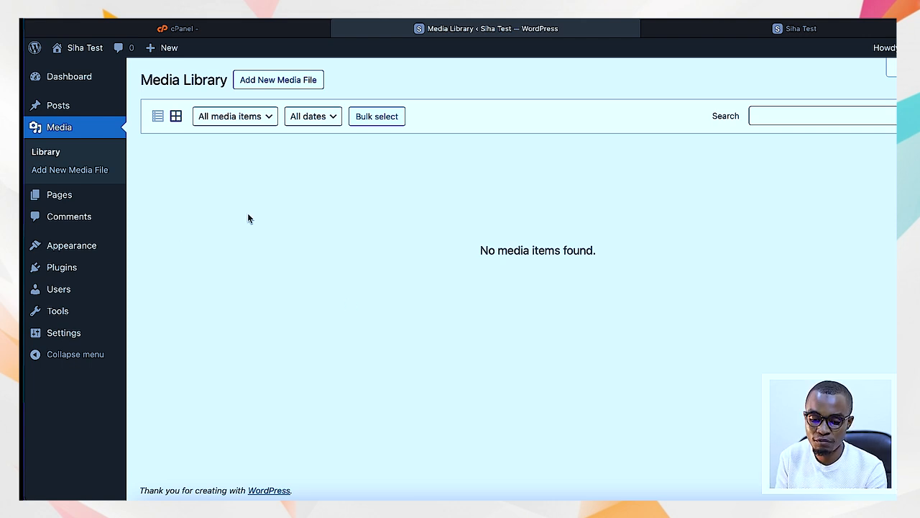
pyautogui.moveTo(310, 366)
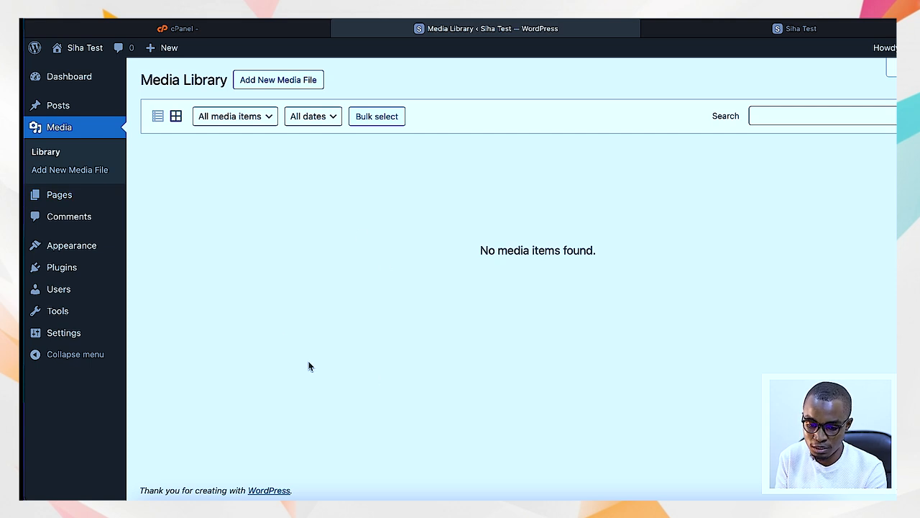
pyautogui.moveTo(339, 208)
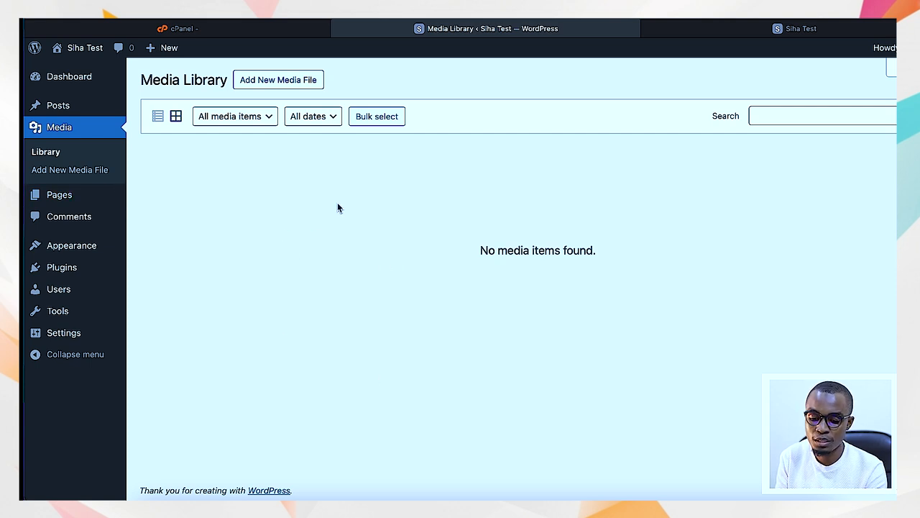
pyautogui.moveTo(149, 229)
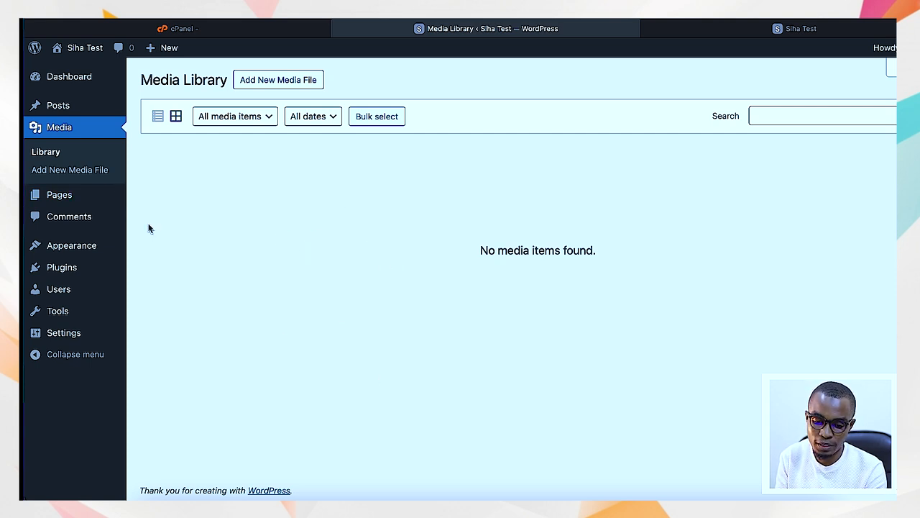
pyautogui.moveTo(59, 195)
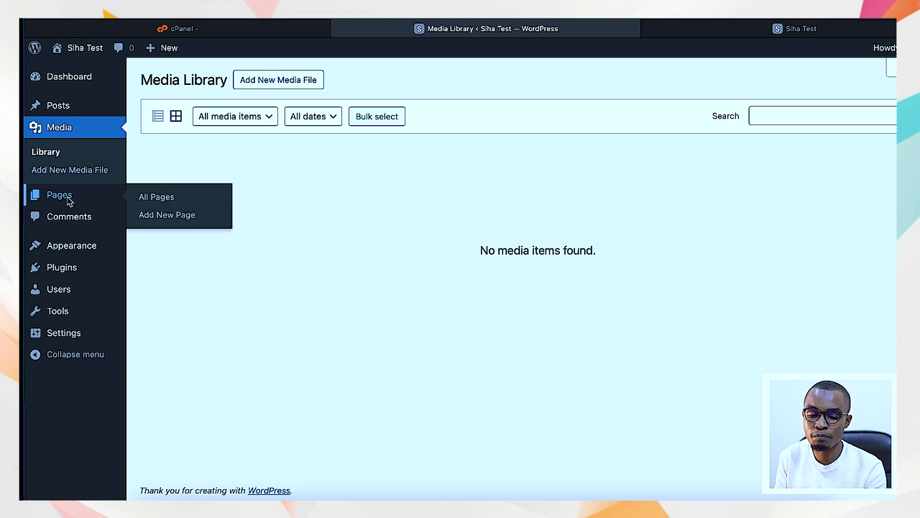
# Open All Pages, showing the draft Privacy Policy and published Sample Page
pyautogui.click(156, 196)
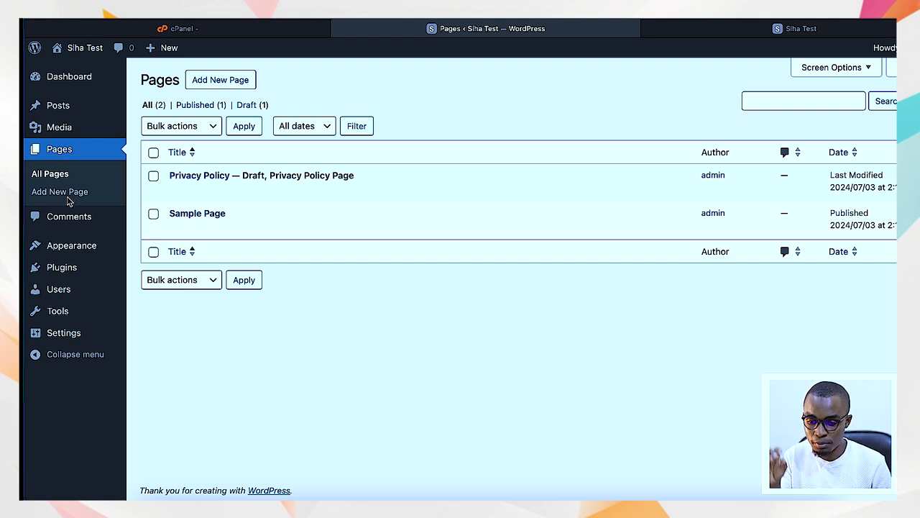
pyautogui.moveTo(184, 184)
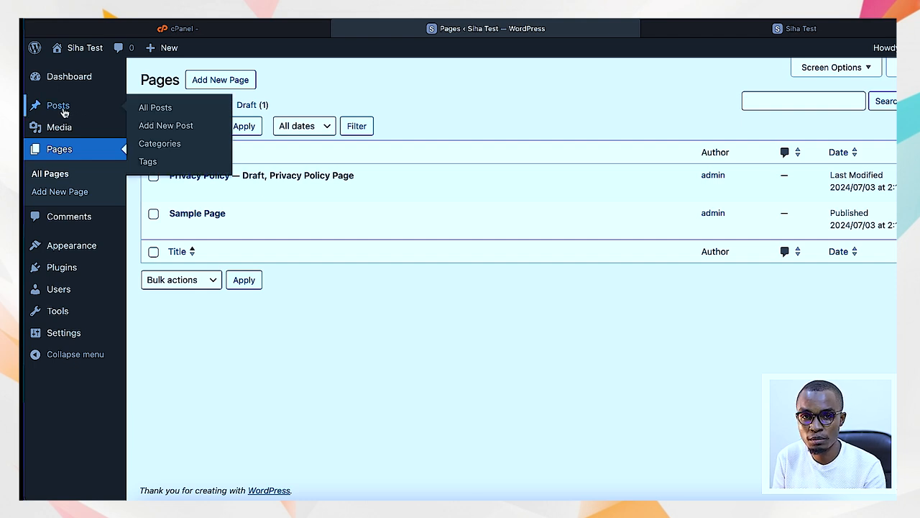
pyautogui.moveTo(157, 185)
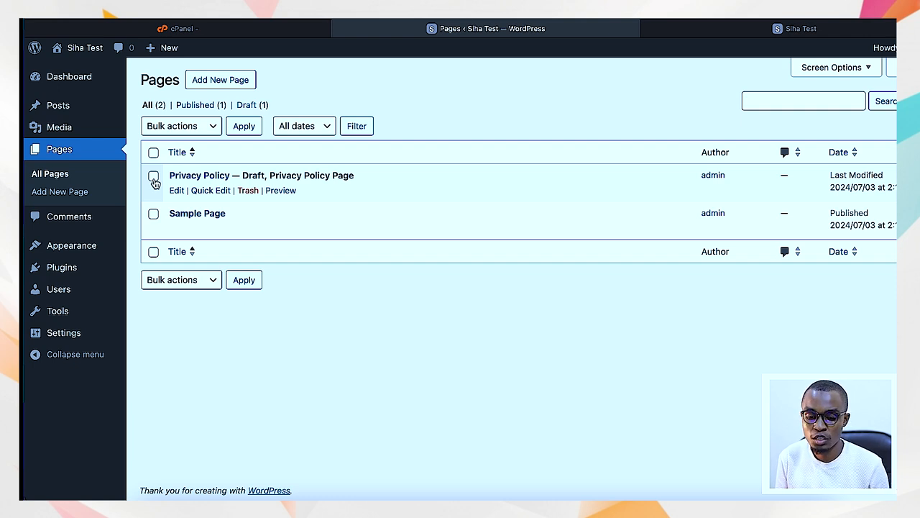
# Bulk-trash the Privacy Policy and Sample Page pages, then view Comments
pyautogui.click(153, 175)
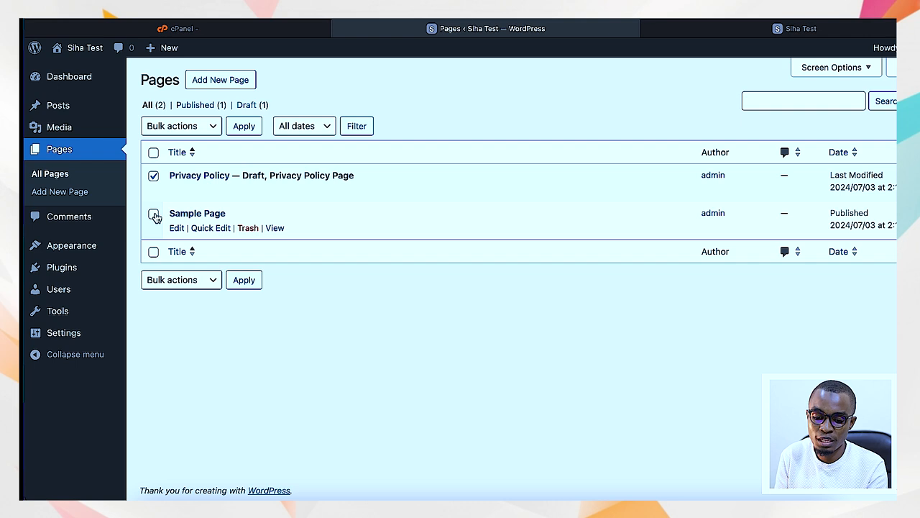
pyautogui.click(153, 215)
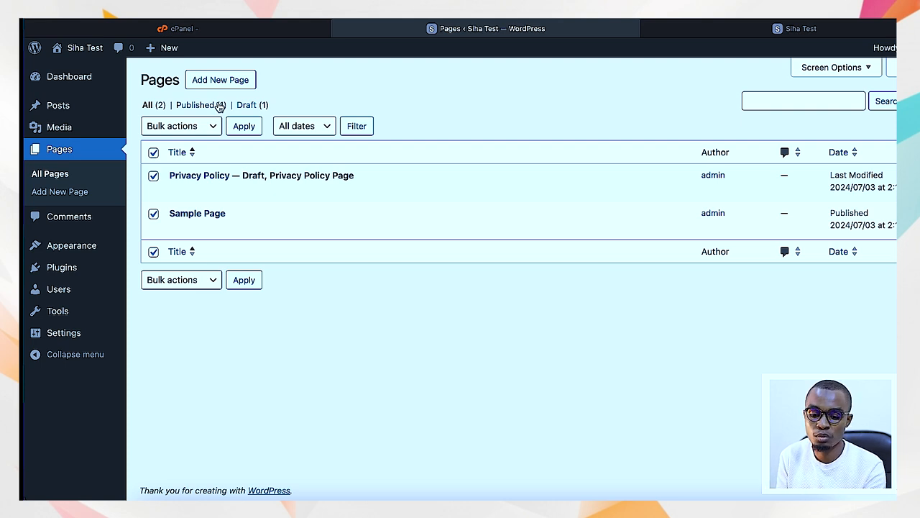
pyautogui.moveTo(197, 212)
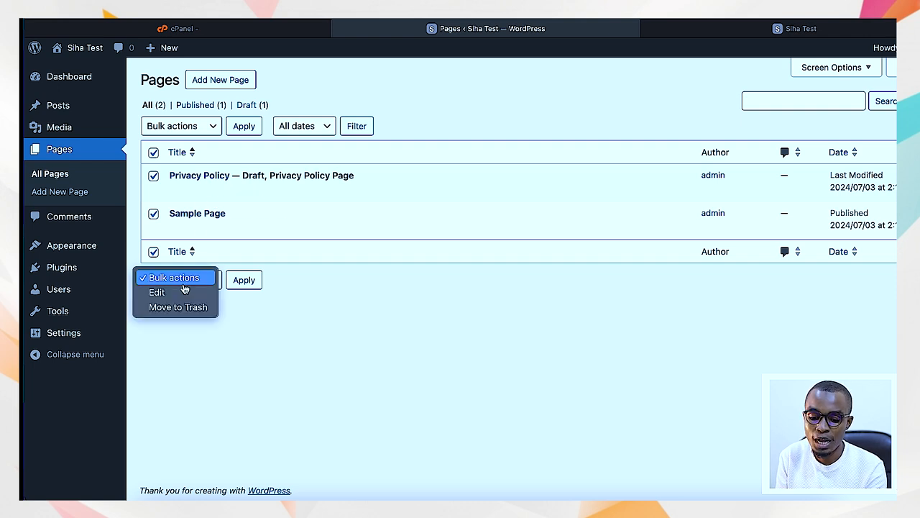
pyautogui.click(183, 307)
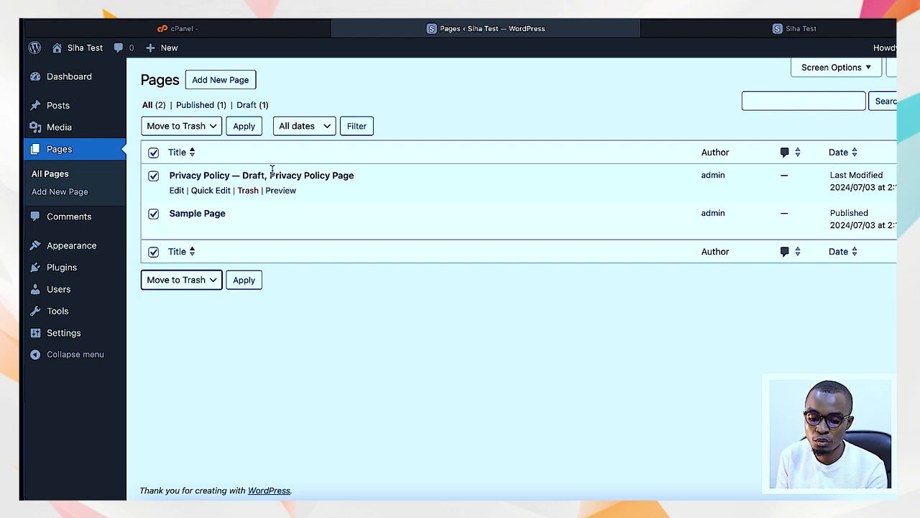
pyautogui.moveTo(328, 229)
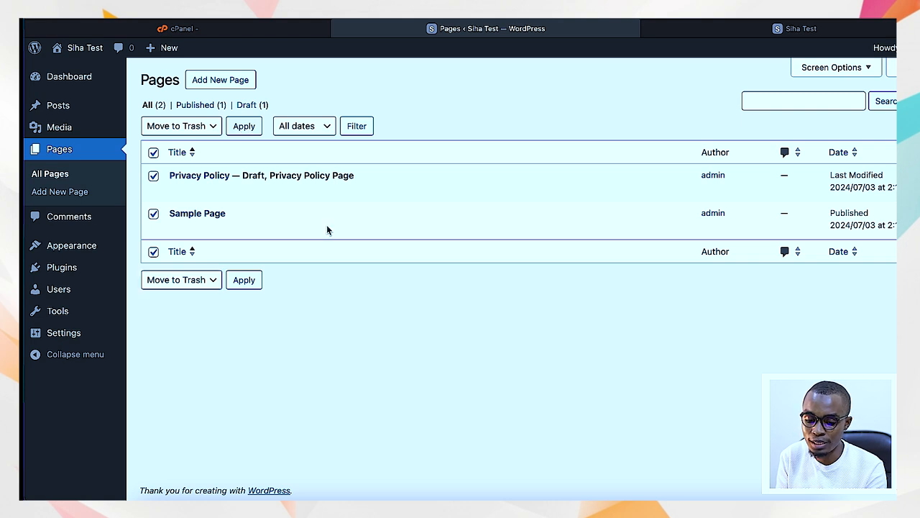
pyautogui.click(244, 126)
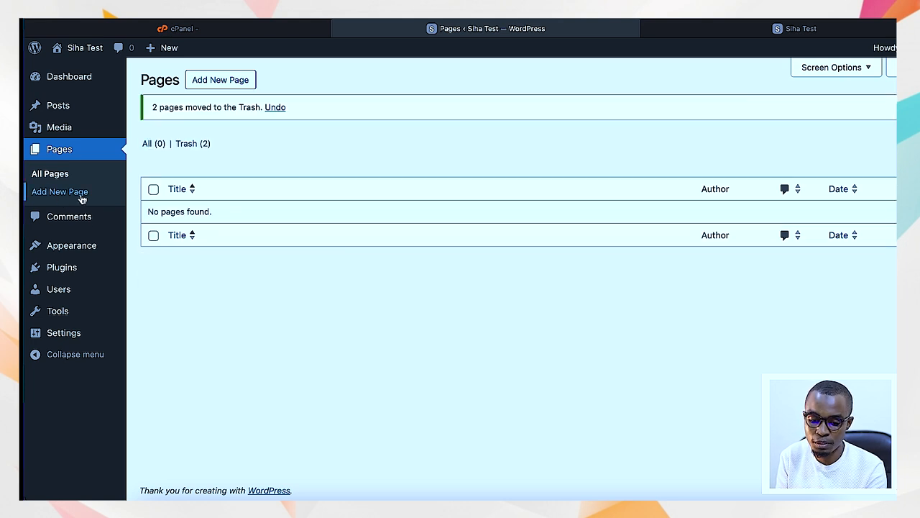
pyautogui.click(69, 216)
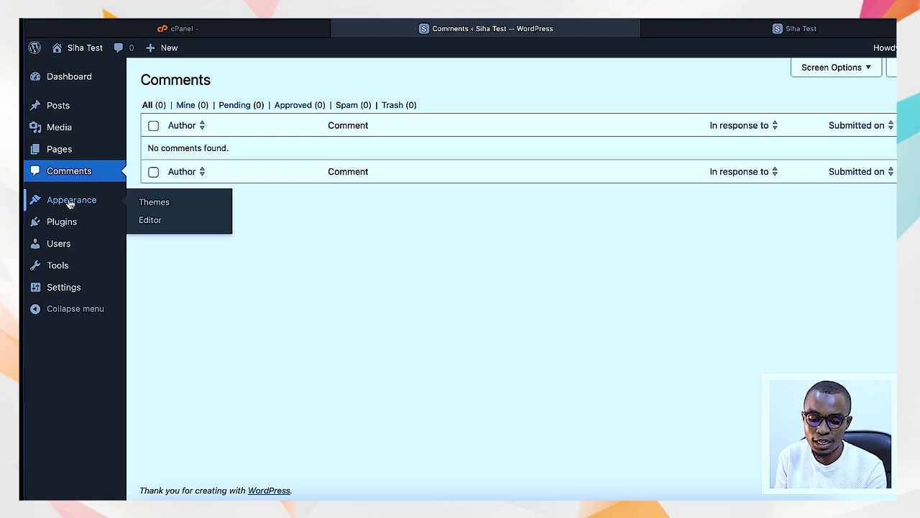
# Open Appearance > Themes after confirming the Comments list is empty
pyautogui.click(154, 202)
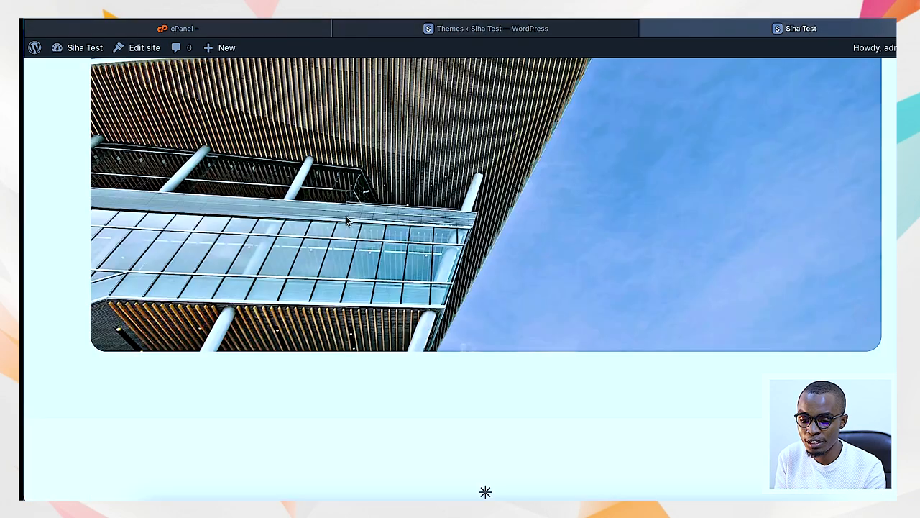
# Activate the Twenty Twenty-Two theme, replacing Twenty Twenty-Four
pyautogui.click(486, 28)
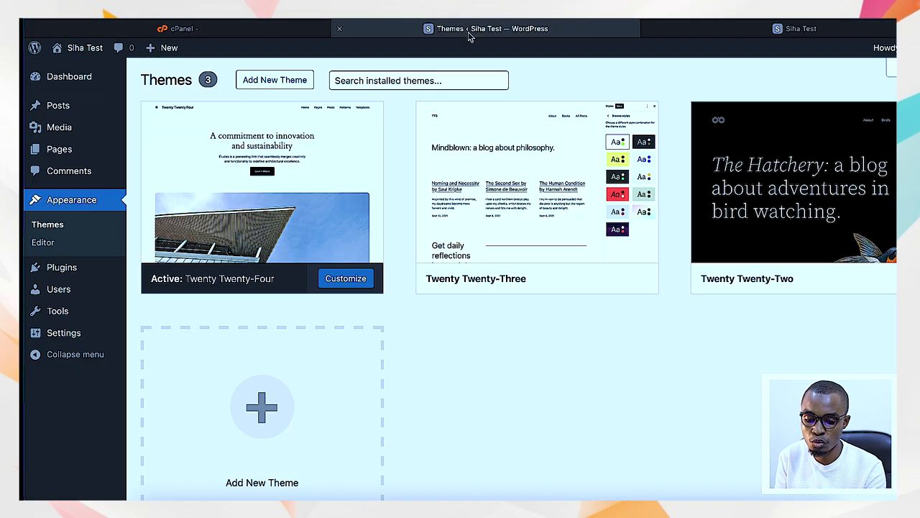
pyautogui.moveTo(207, 287)
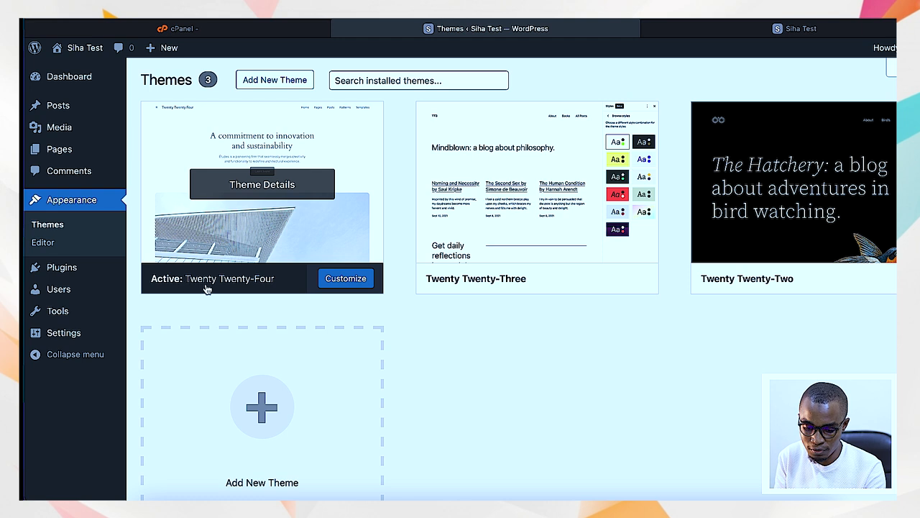
pyautogui.moveTo(257, 290)
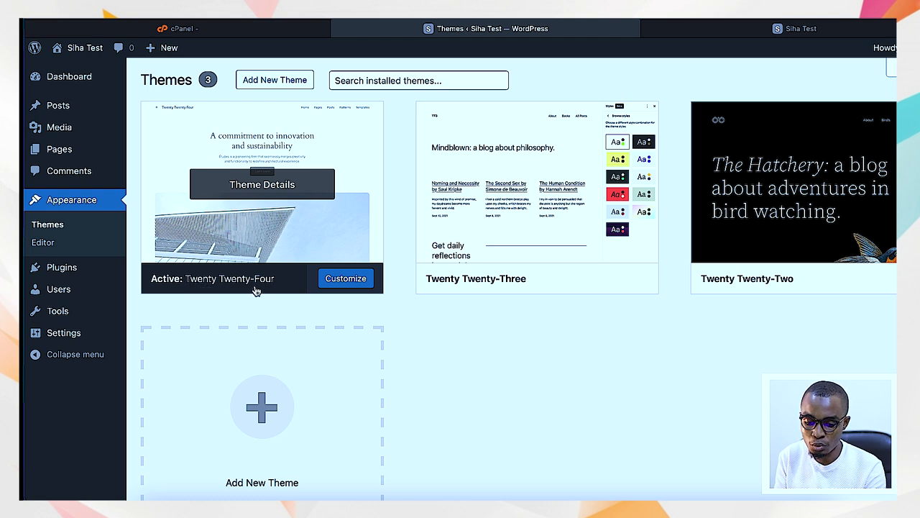
pyautogui.moveTo(296, 221)
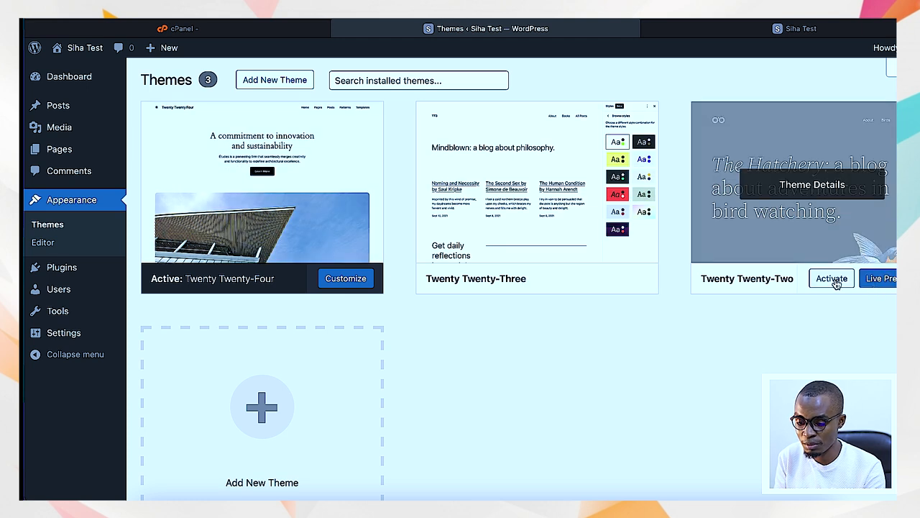
pyautogui.click(831, 279)
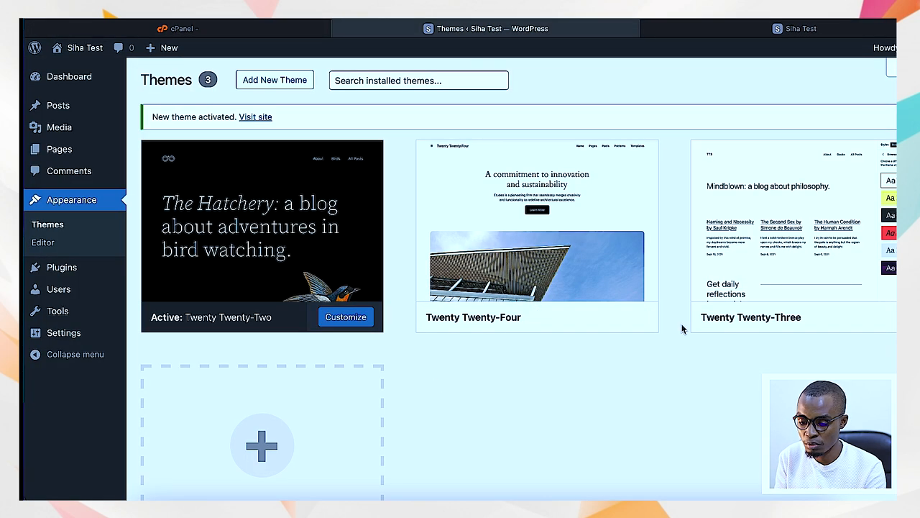
pyautogui.moveTo(537, 237)
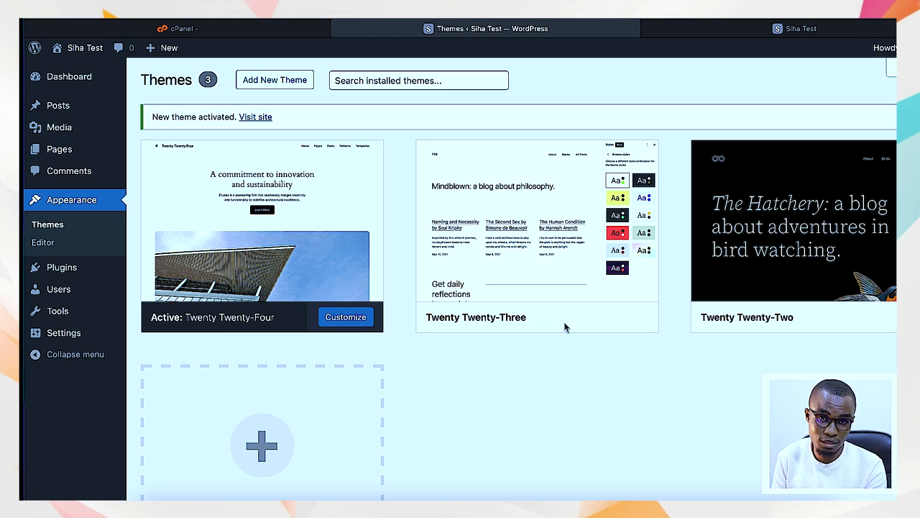
pyautogui.moveTo(45, 291)
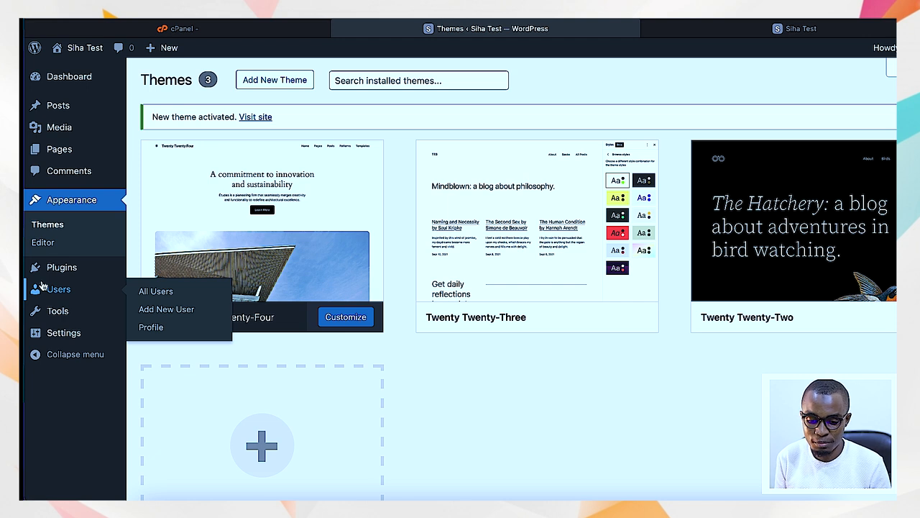
pyautogui.moveTo(61, 267)
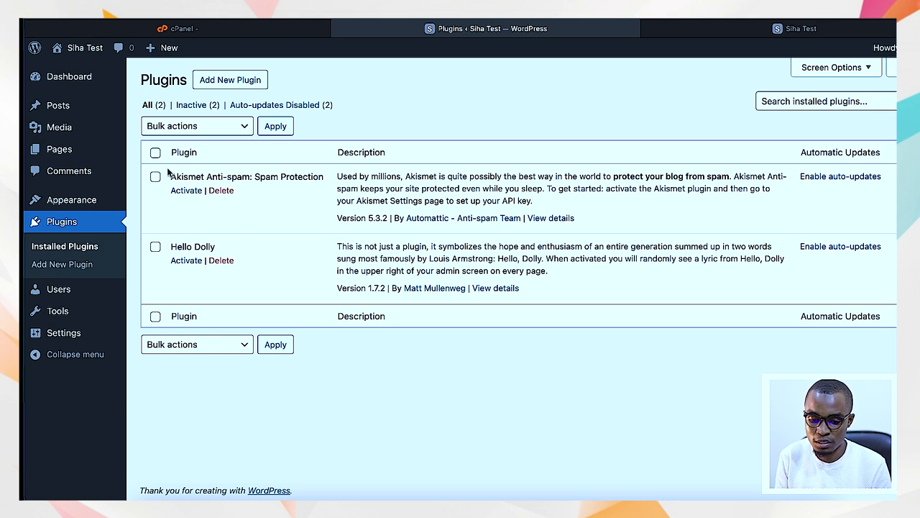
# Select all installed plugins and bulk-delete Akismet Anti-spam and Hello Dolly, confirming the deletion
pyautogui.click(155, 151)
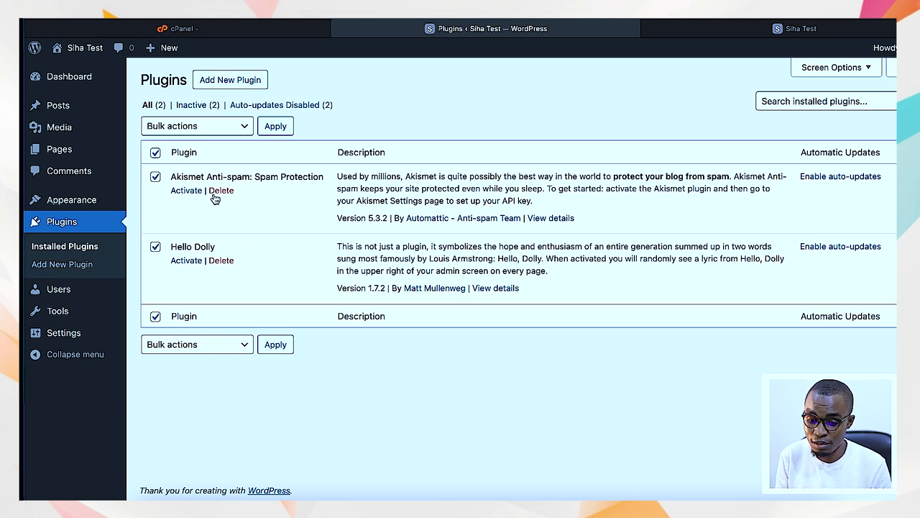
pyautogui.moveTo(238, 147)
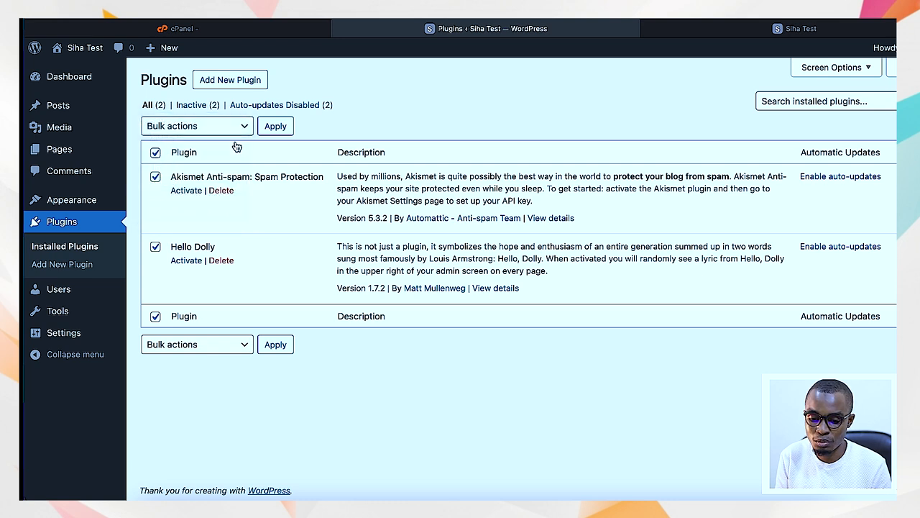
pyautogui.click(274, 125)
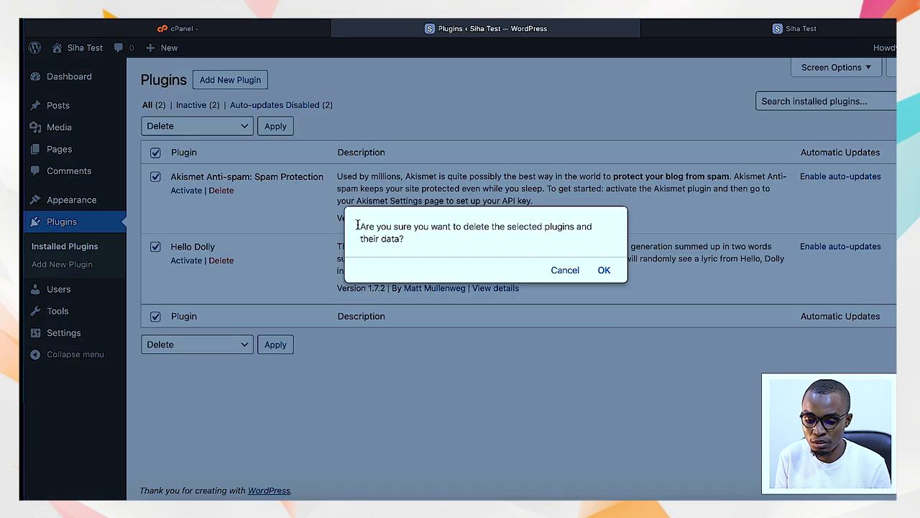
pyautogui.click(565, 269)
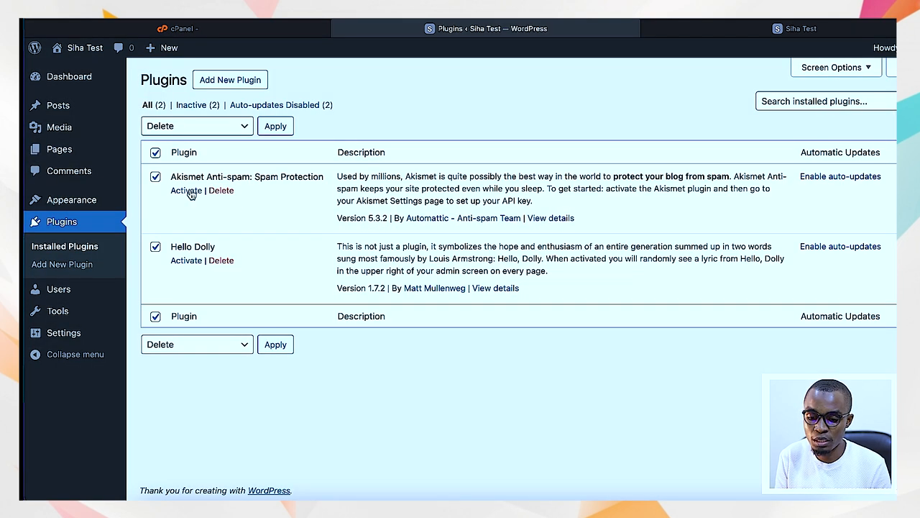
pyautogui.click(275, 126)
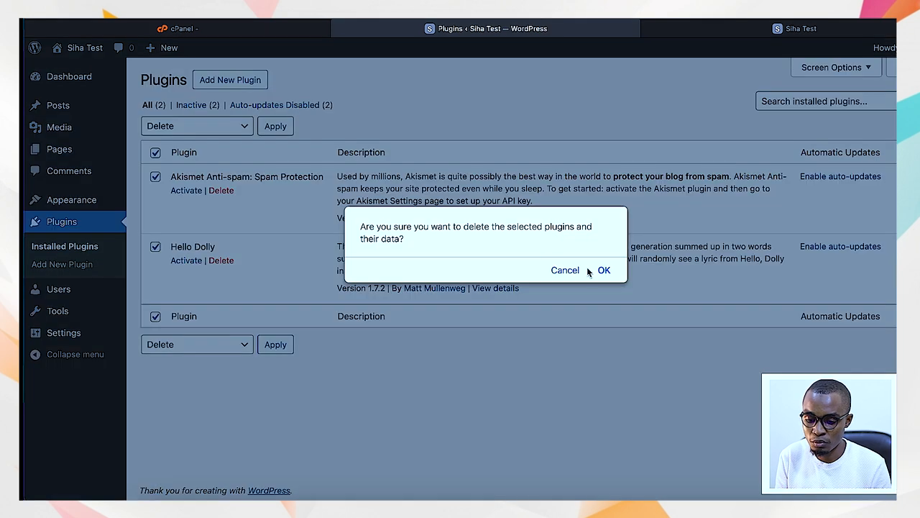
pyautogui.click(604, 270)
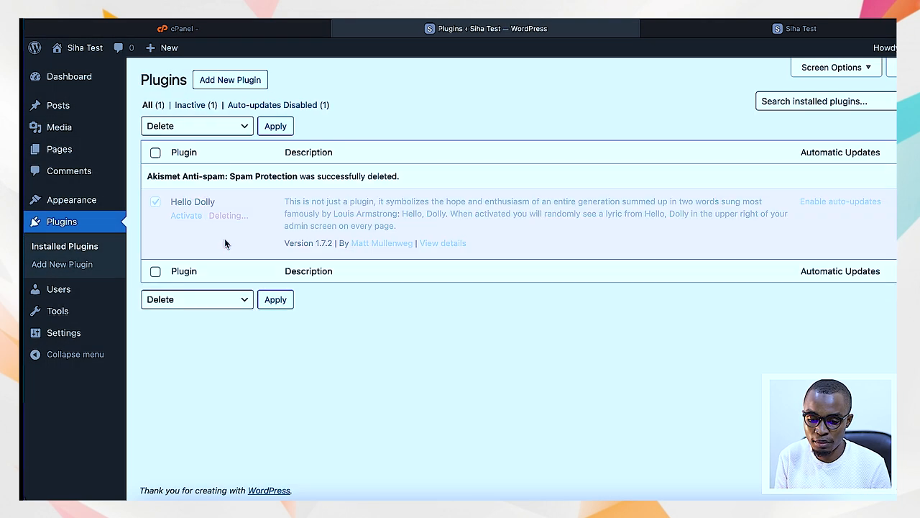
pyautogui.moveTo(58, 289)
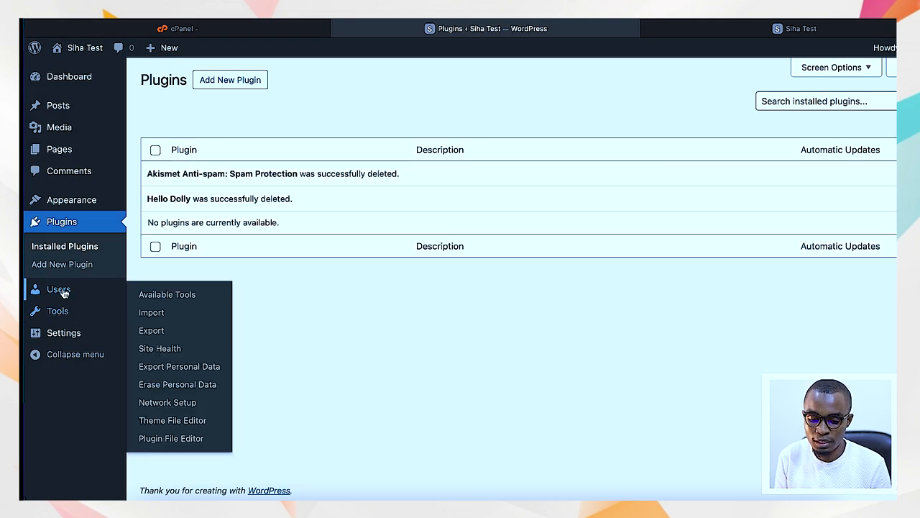
# Review the All Users table, which lists a single Administrator account
pyautogui.click(59, 289)
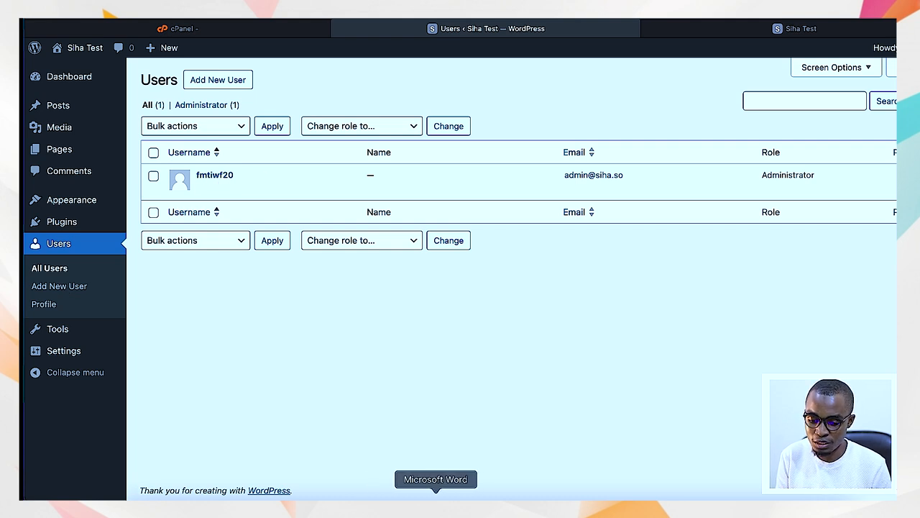
pyautogui.click(435, 478)
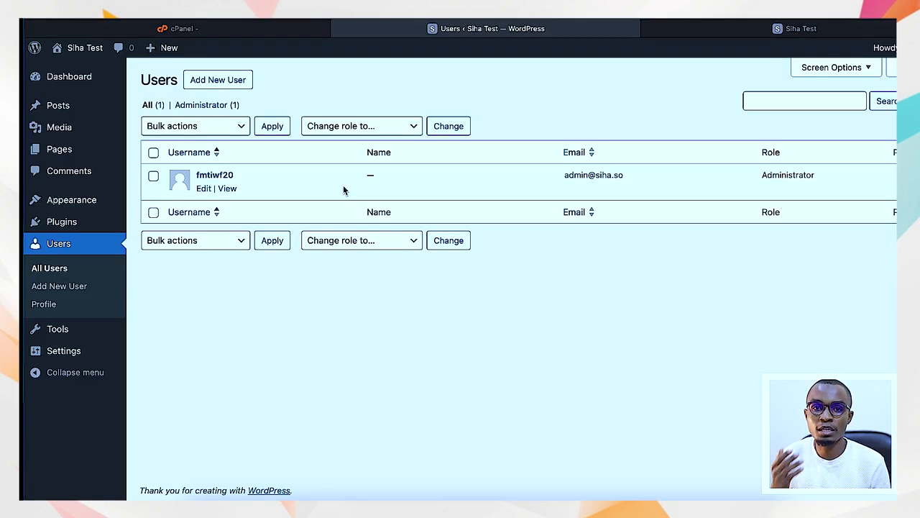
pyautogui.moveTo(227, 180)
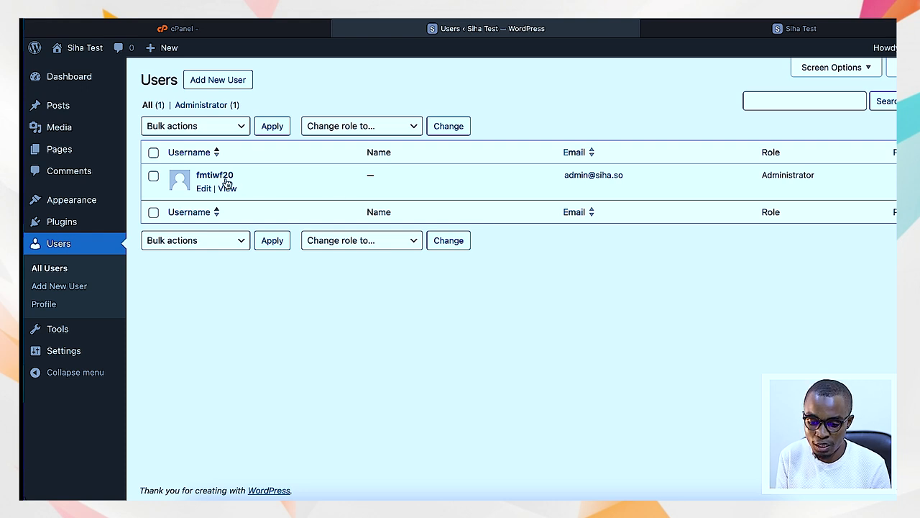
pyautogui.moveTo(307, 219)
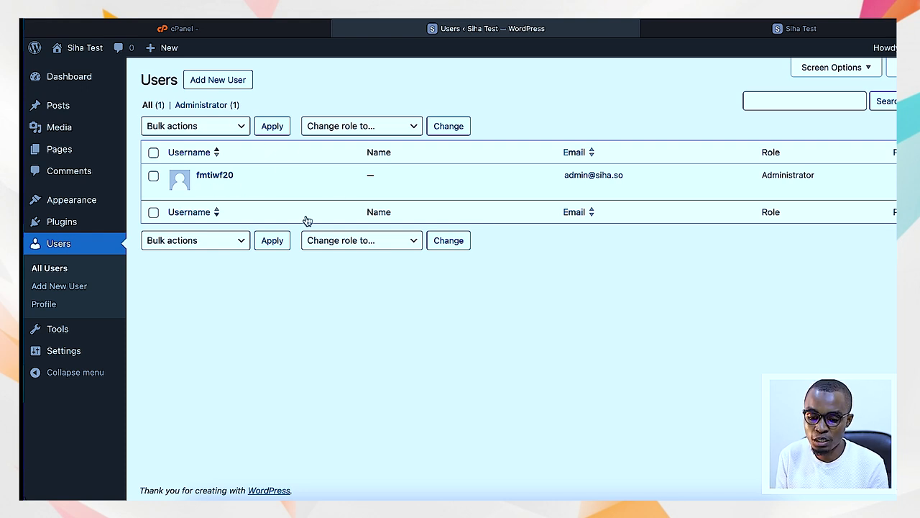
pyautogui.moveTo(252, 175)
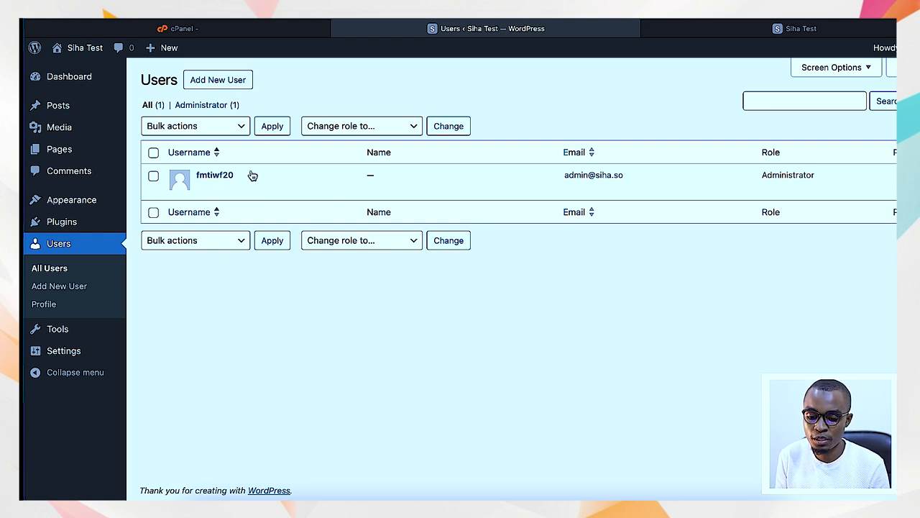
pyautogui.moveTo(333, 280)
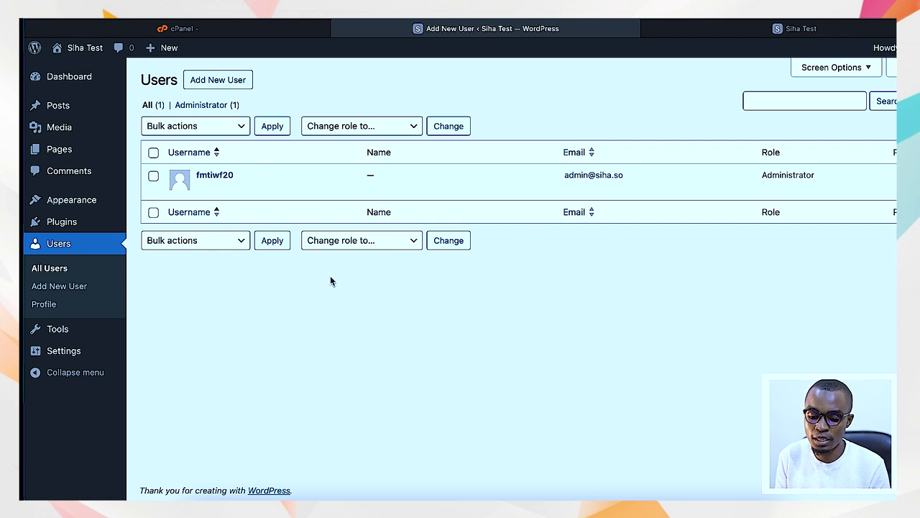
# Generate a strong password on Add New User and view the Subscriber-to-Administrator roles
pyautogui.click(217, 79)
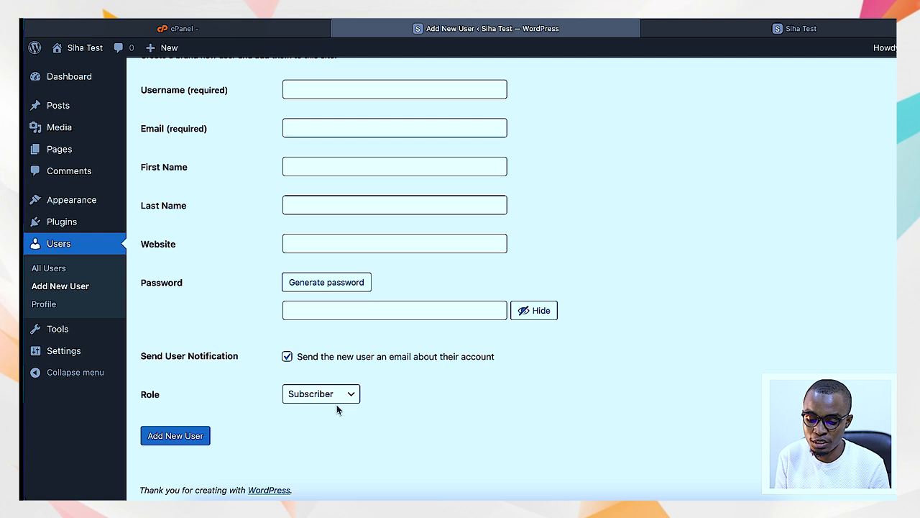
pyautogui.click(326, 282)
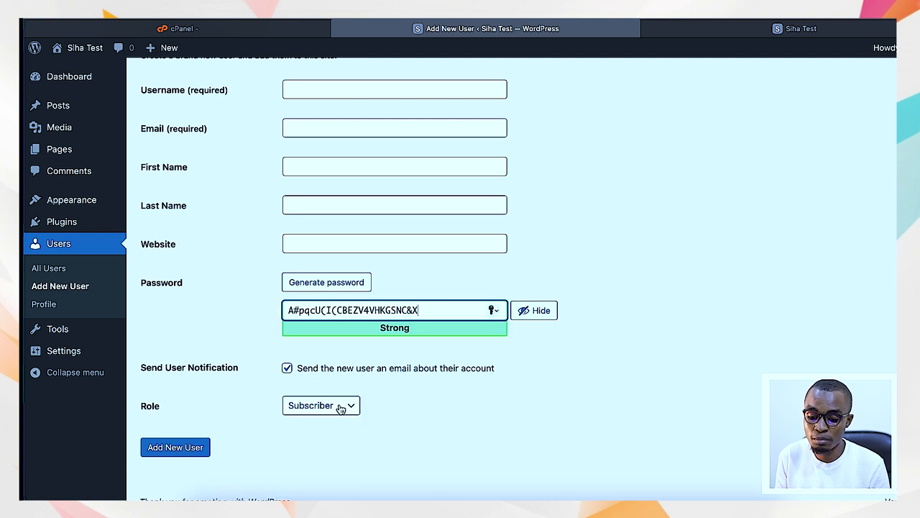
pyautogui.click(321, 404)
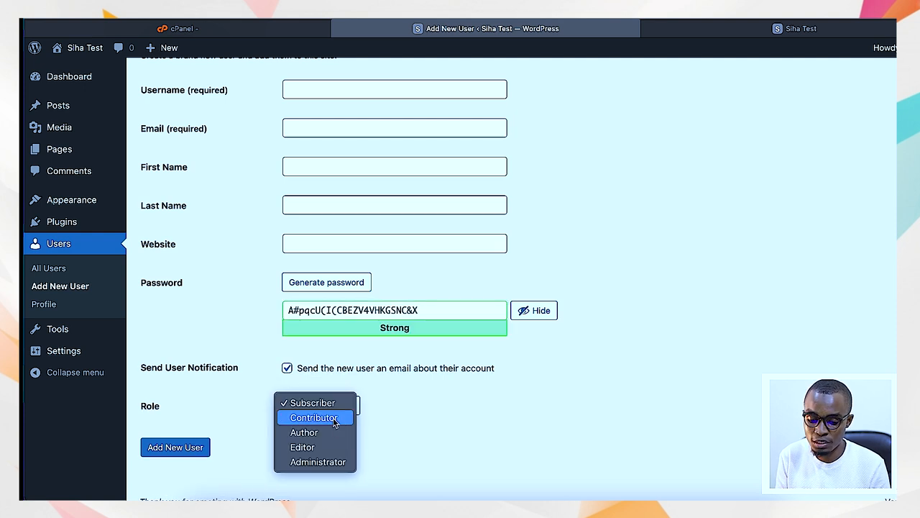
pyautogui.moveTo(310, 446)
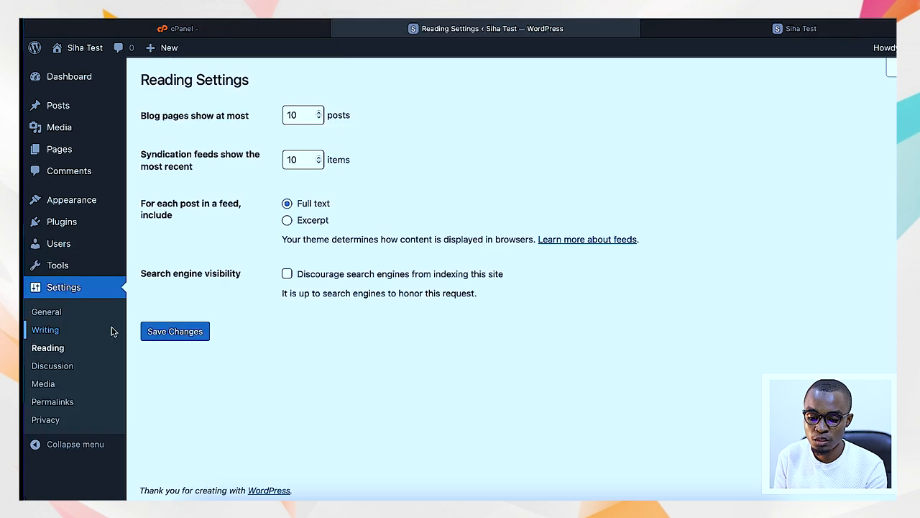
pyautogui.moveTo(57, 366)
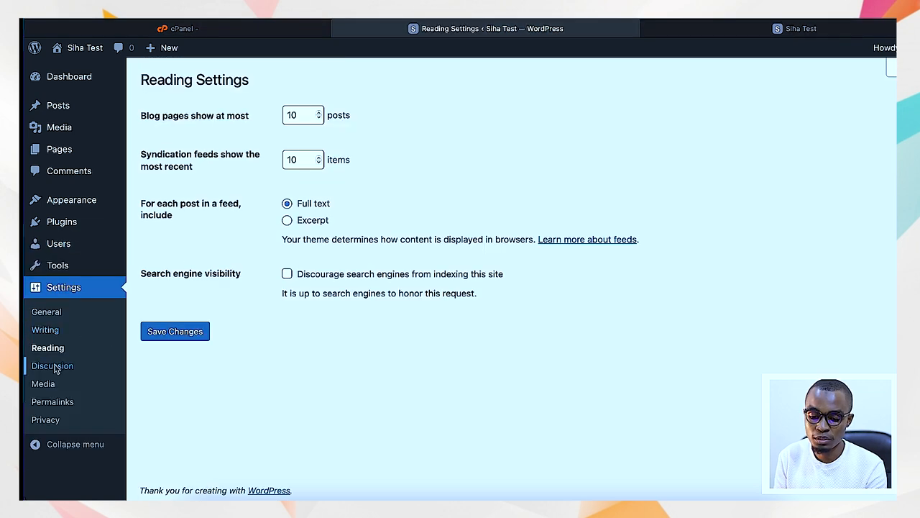
# Browse the Discussion settings, then view General Settings with its Subscriber default role
pyautogui.click(51, 366)
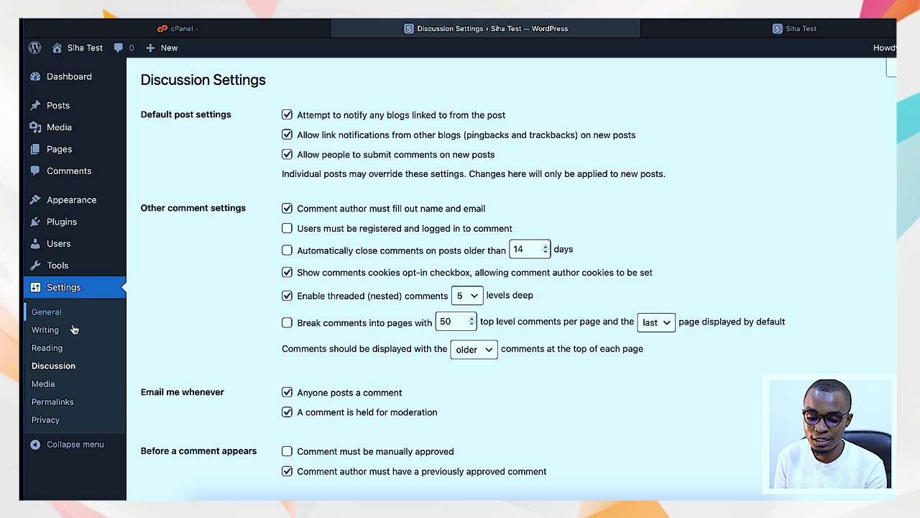
pyautogui.click(46, 311)
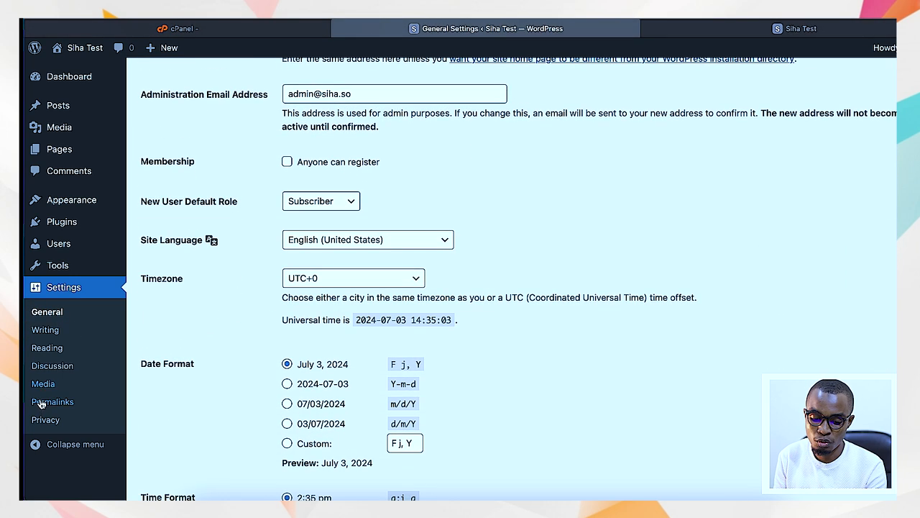
# Select the Post name option under Settings > Permalinks and save the changes
pyautogui.click(52, 401)
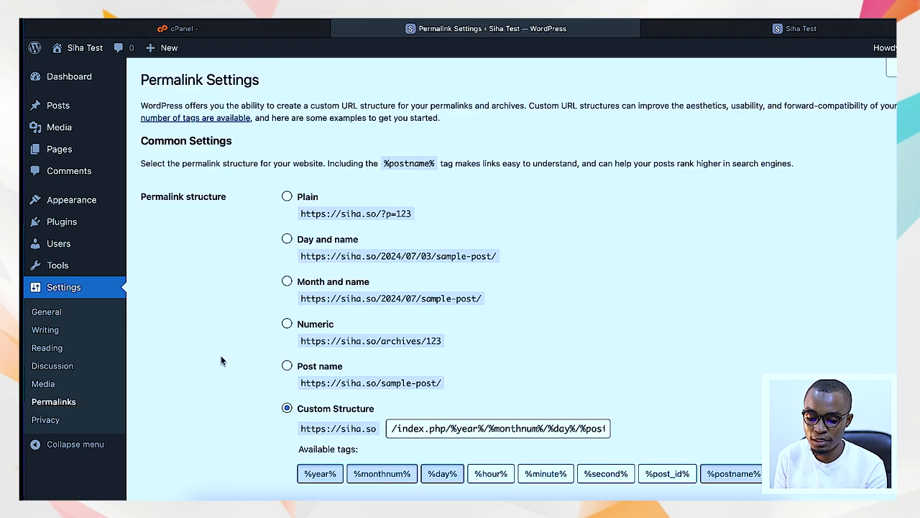
pyautogui.scroll(-3)
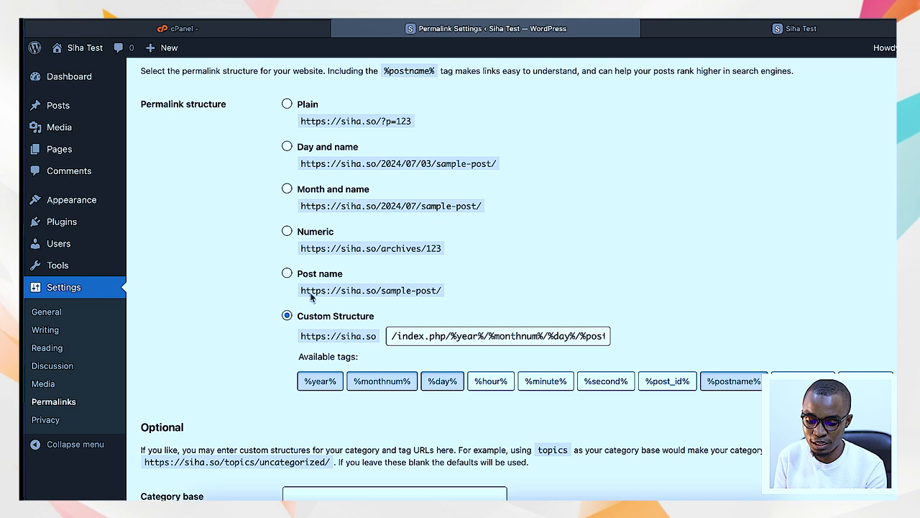
pyautogui.click(287, 274)
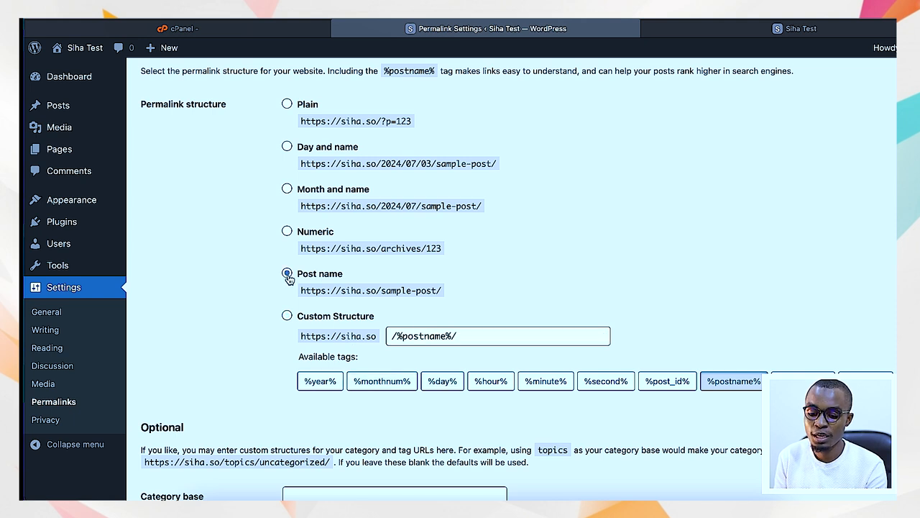
pyautogui.click(286, 274)
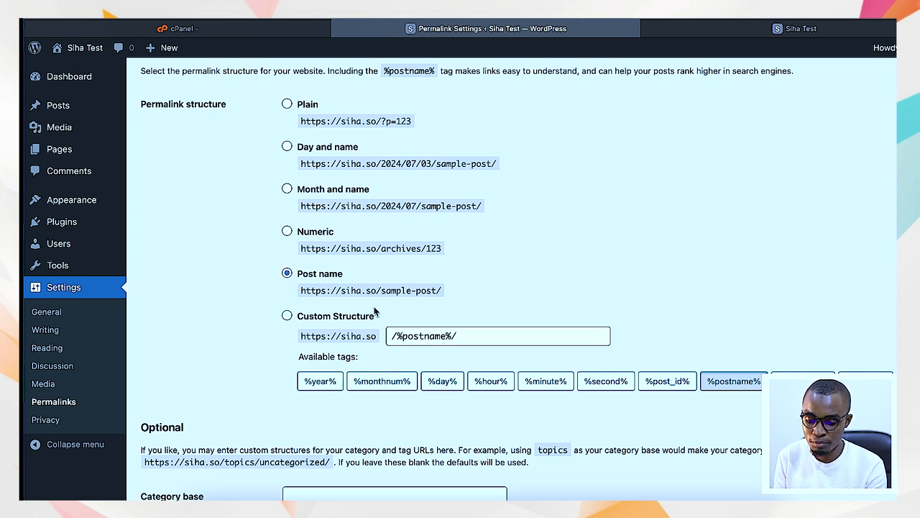
pyautogui.moveTo(373, 300)
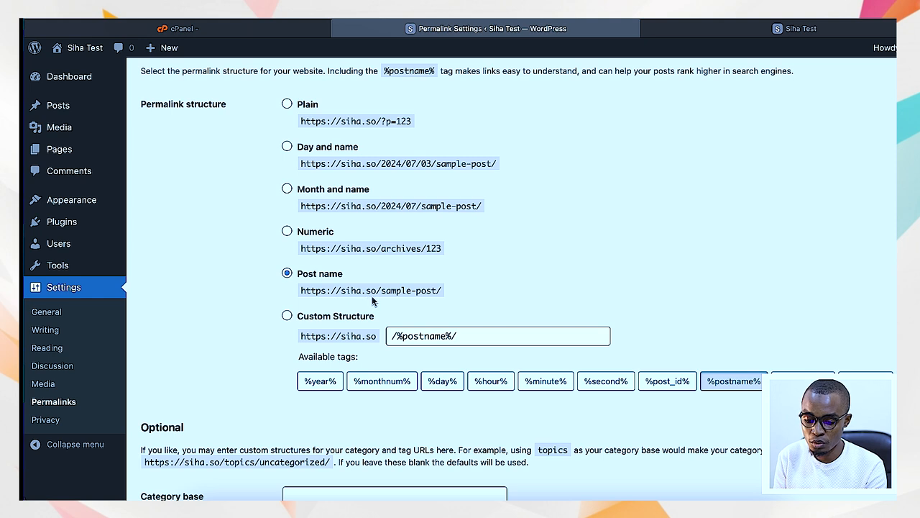
pyautogui.moveTo(440, 303)
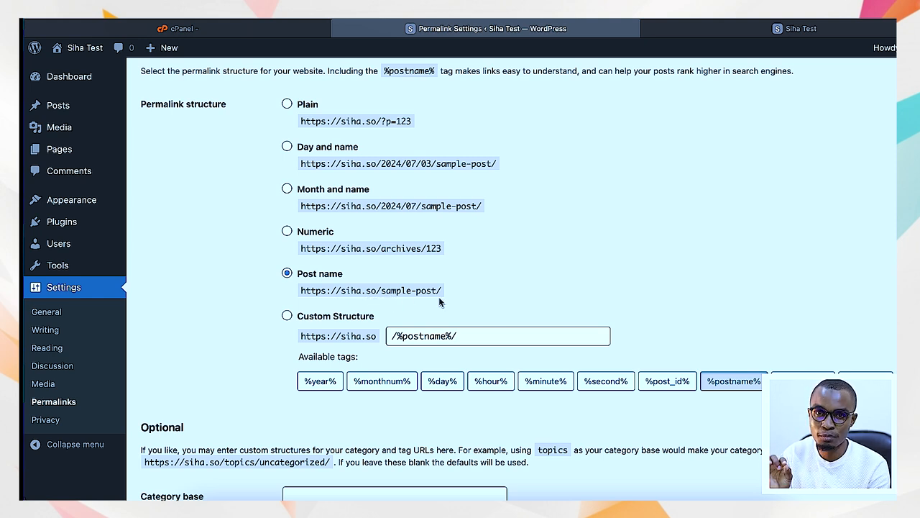
pyautogui.moveTo(393, 293)
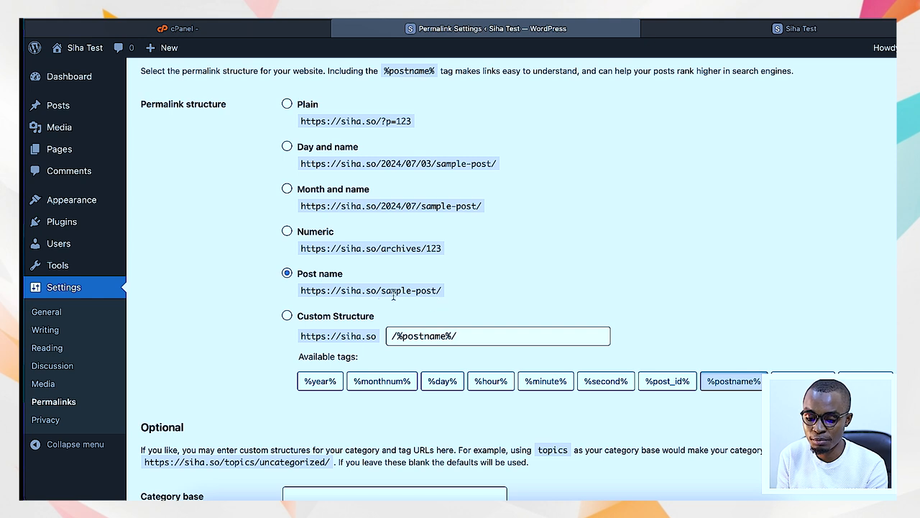
pyautogui.moveTo(287, 316)
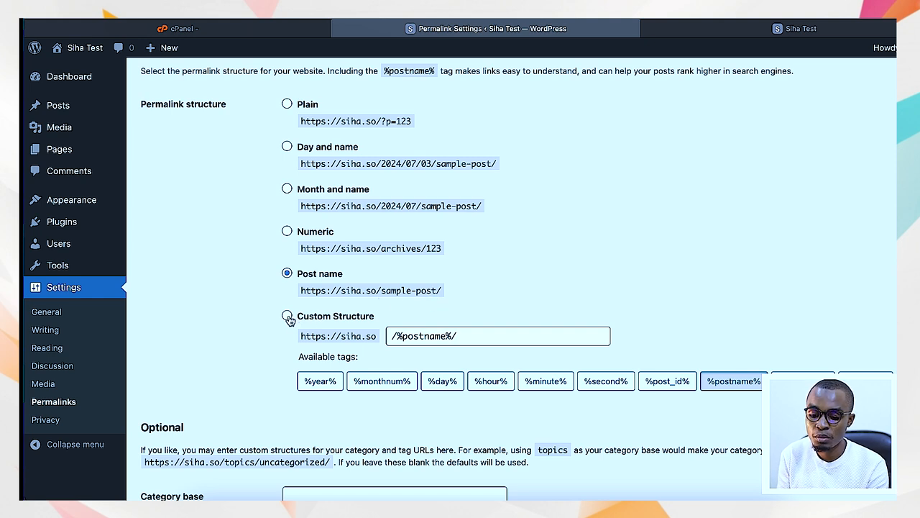
pyautogui.click(287, 316)
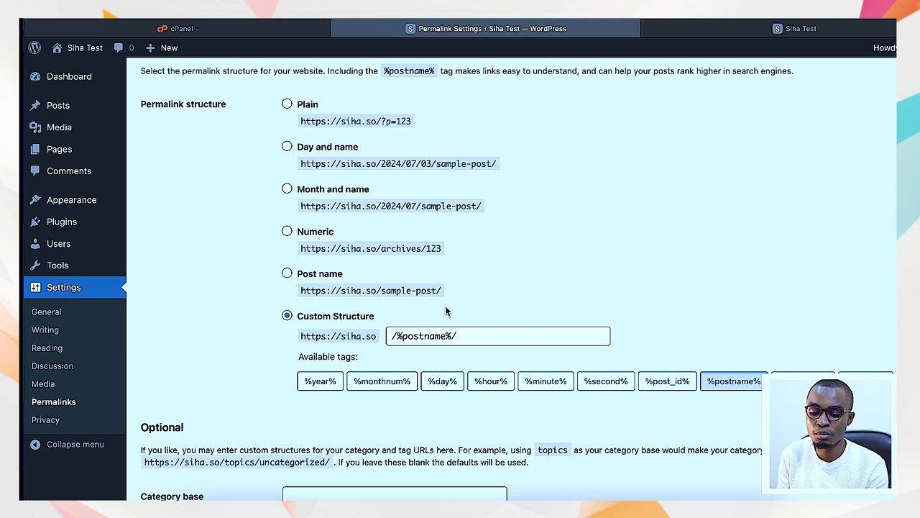
pyautogui.click(286, 273)
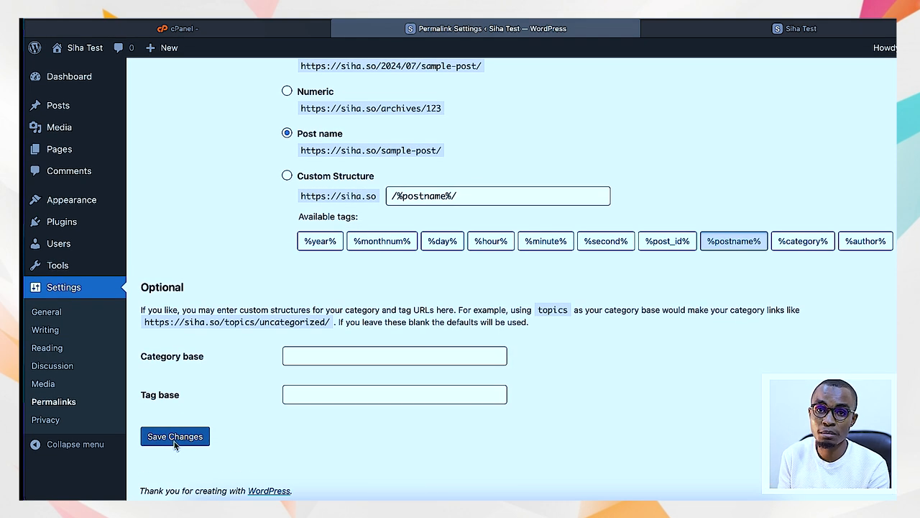
pyautogui.click(175, 436)
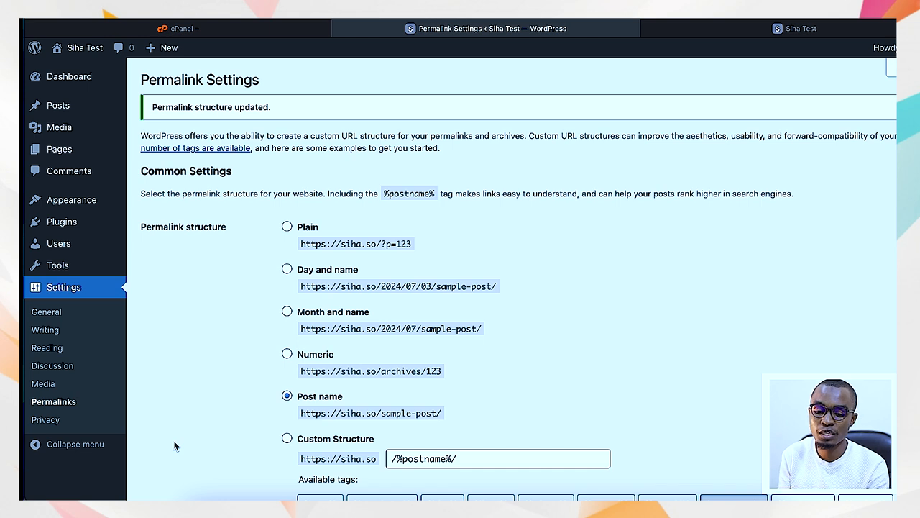